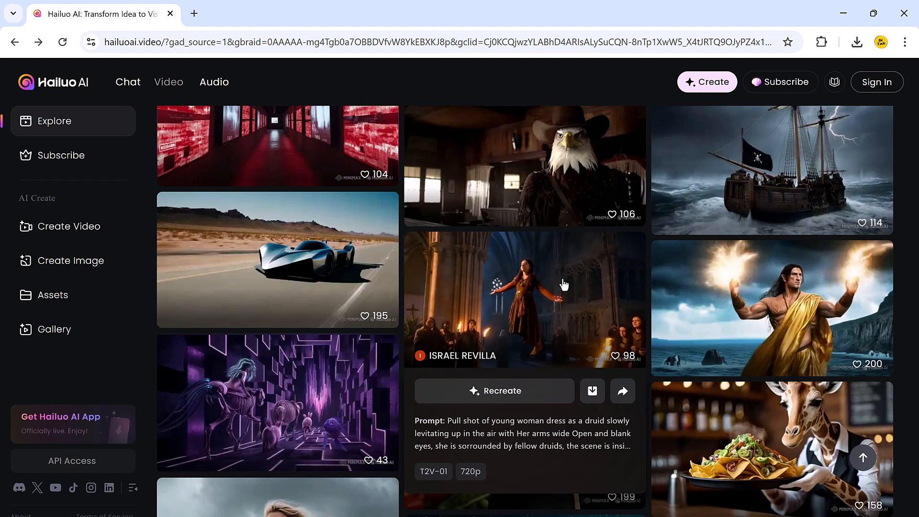
Browse the Hailuo AI home page, then launch Image to Video creation from the prompt box
scroll(down, 3)
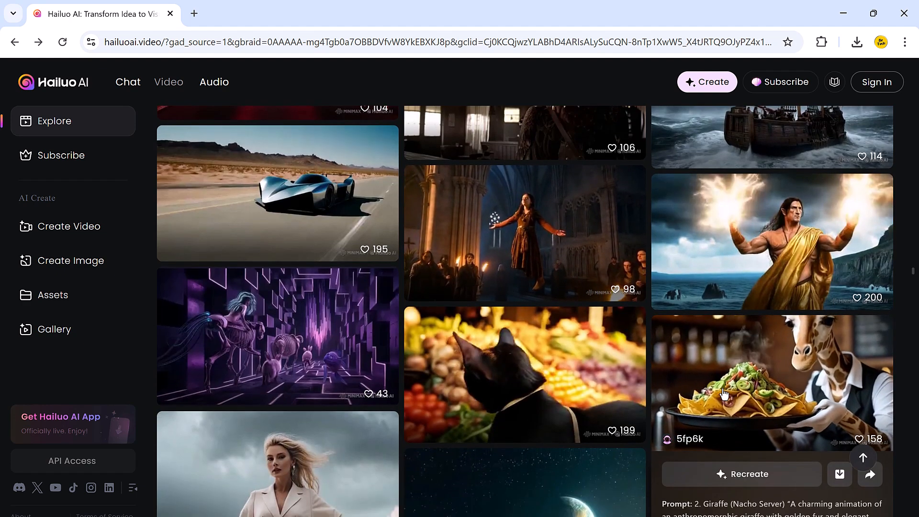
scroll(up, 3)
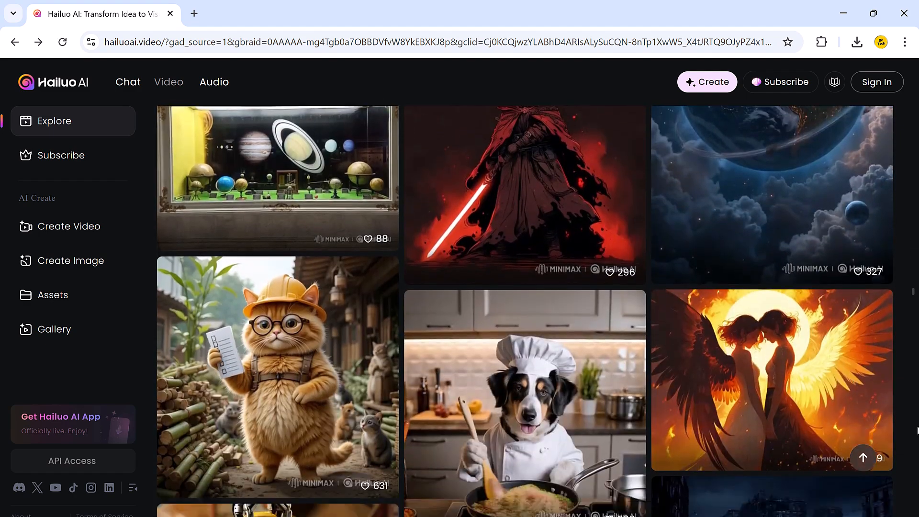
scroll(down, 3)
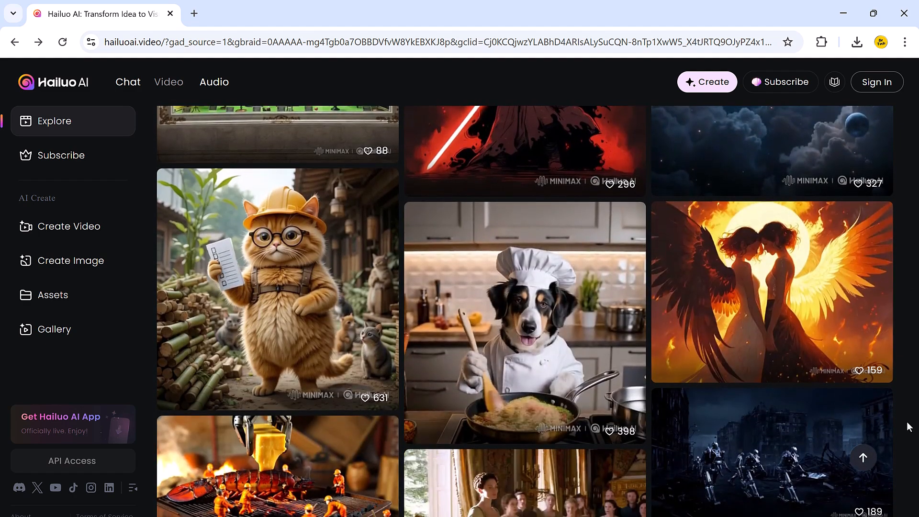
scroll(down, 3)
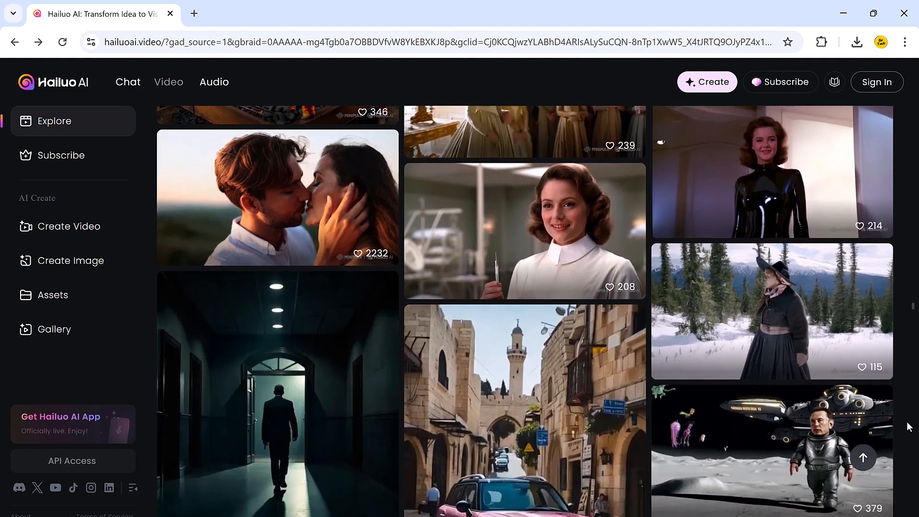
scroll(down, 3)
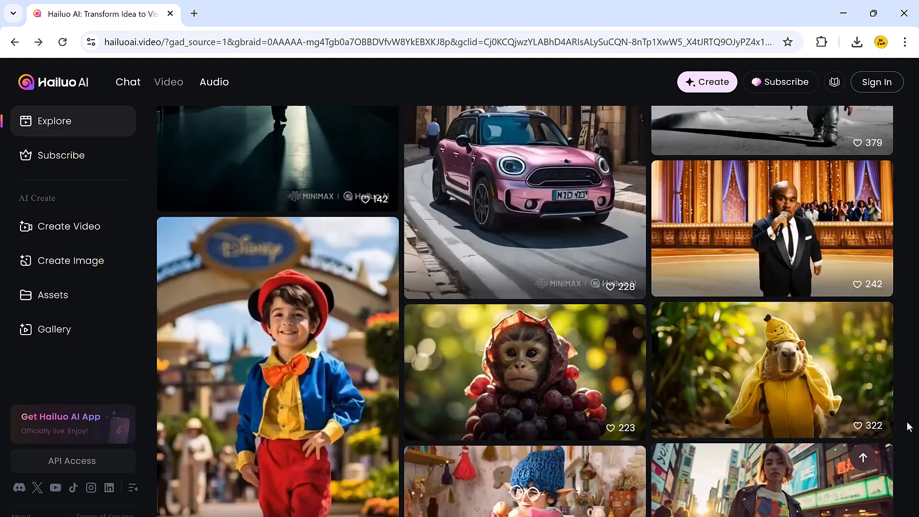
scroll(down, 3)
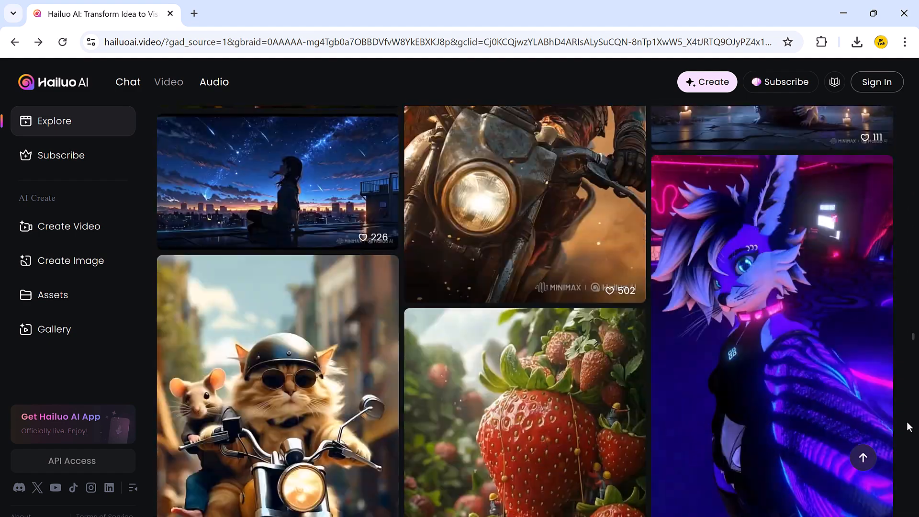
scroll(down, 3)
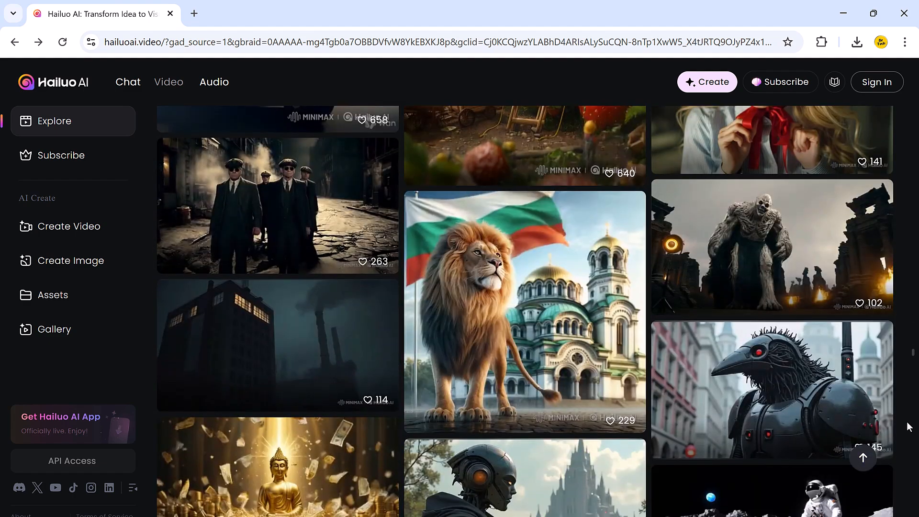
scroll(down, 3)
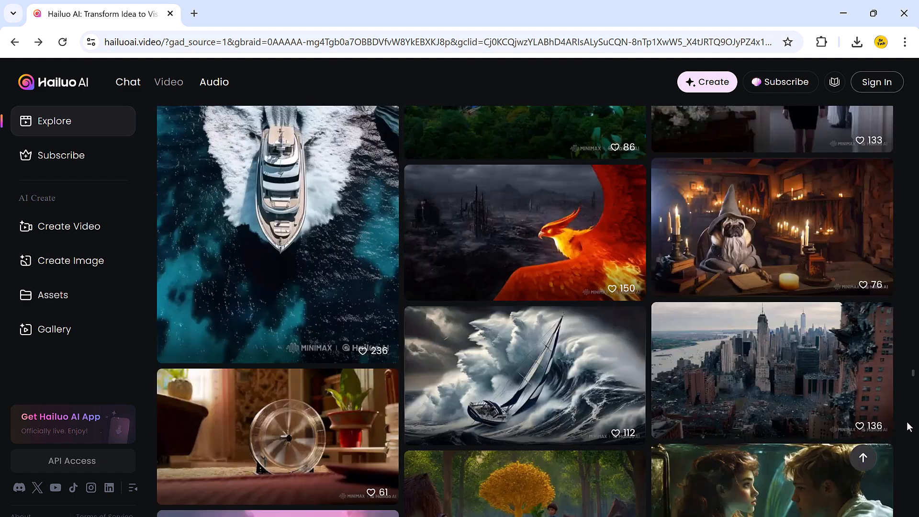
scroll(down, 3)
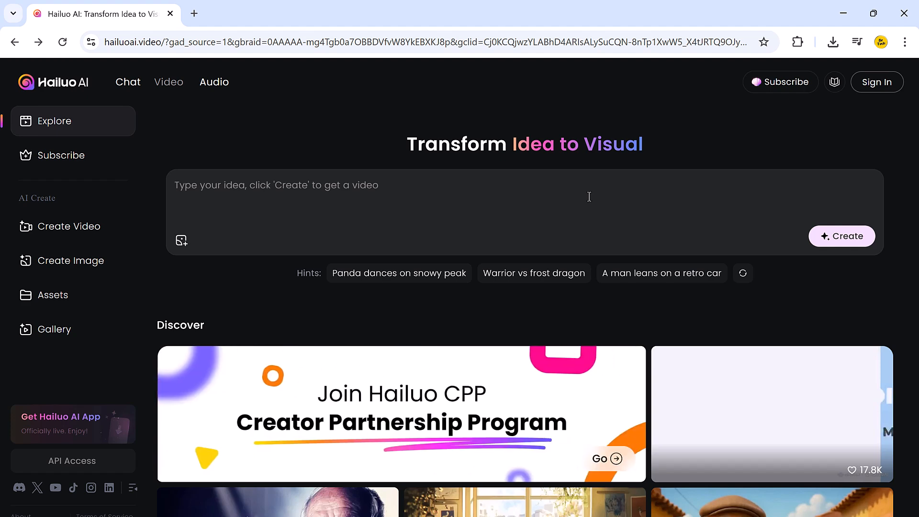
scroll(up, 3)
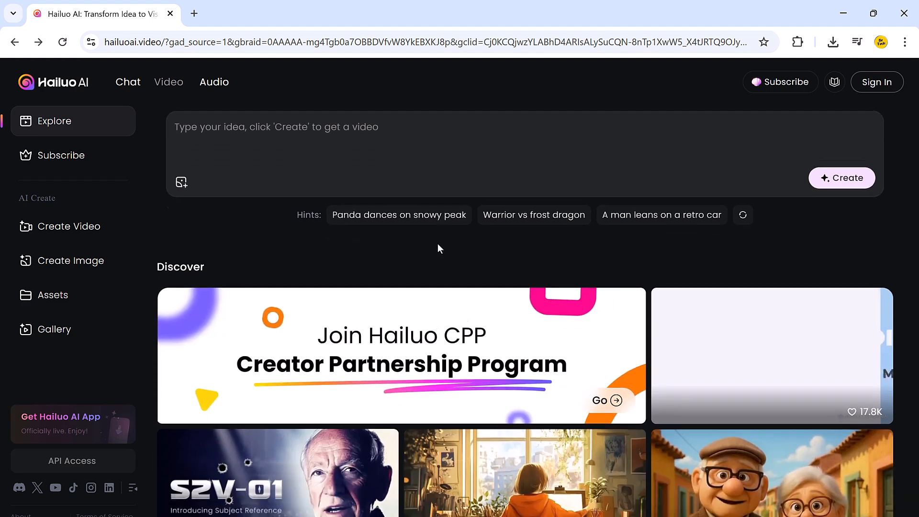
scroll(down, 3)
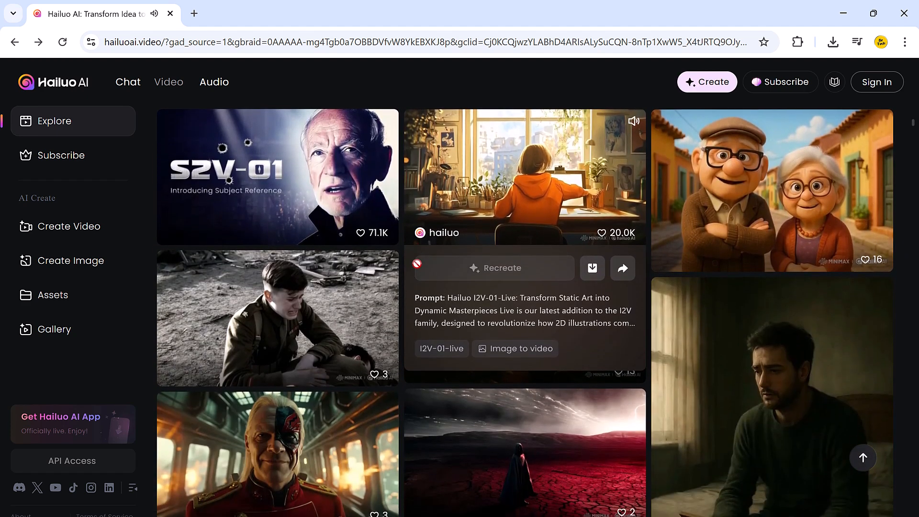
scroll(down, 3)
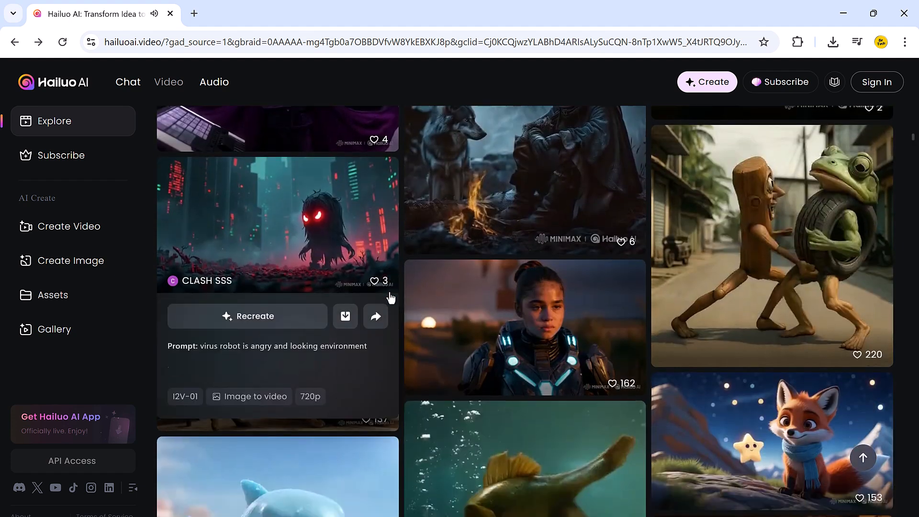
scroll(down, 3)
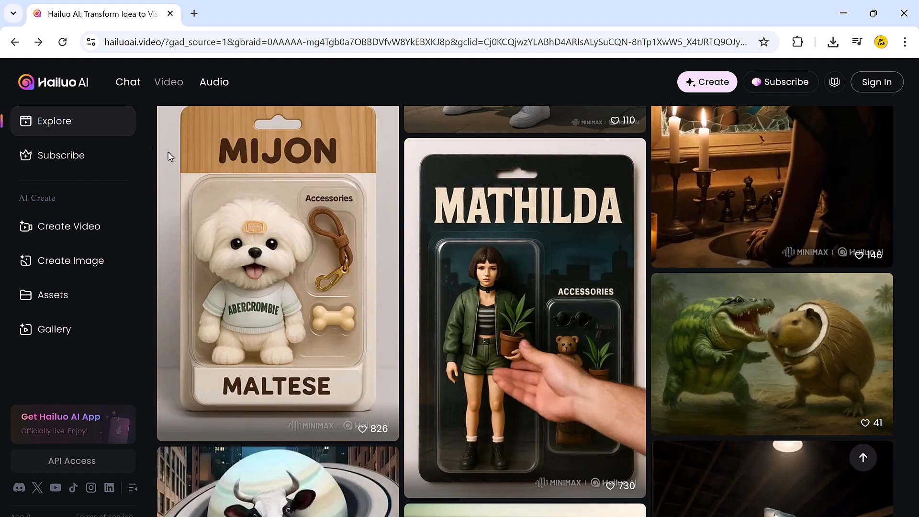
scroll(up, 3)
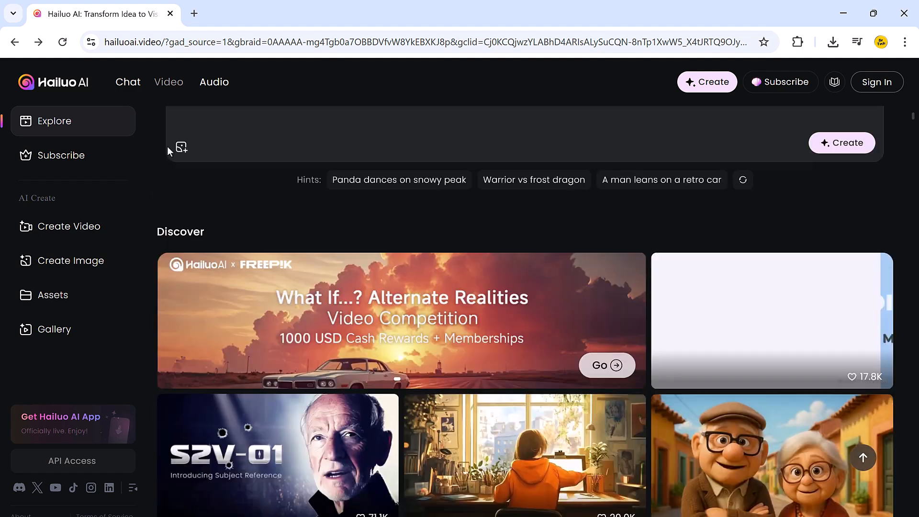
scroll(up, 3)
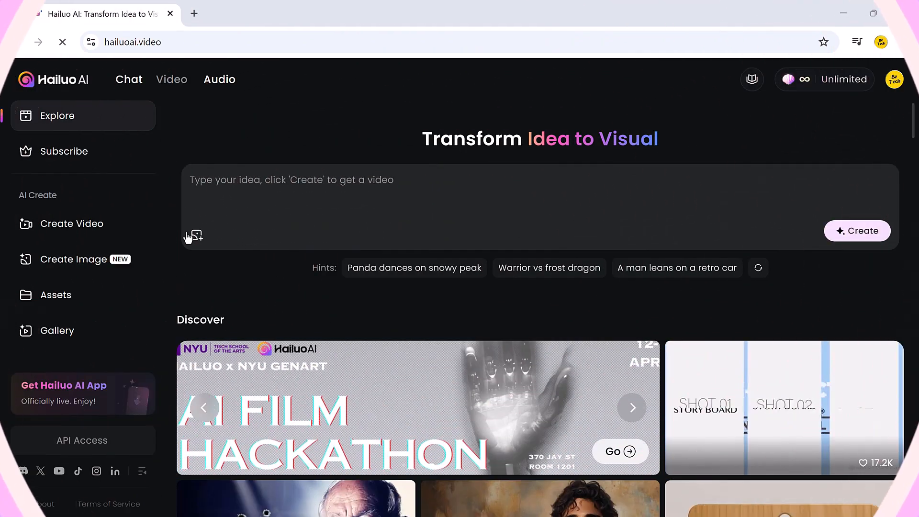
click(72, 224)
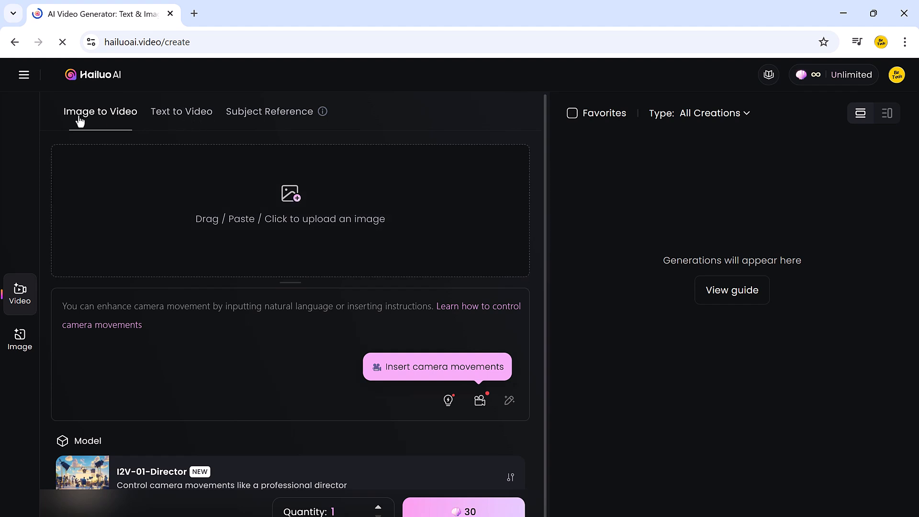
mouse_move(99, 116)
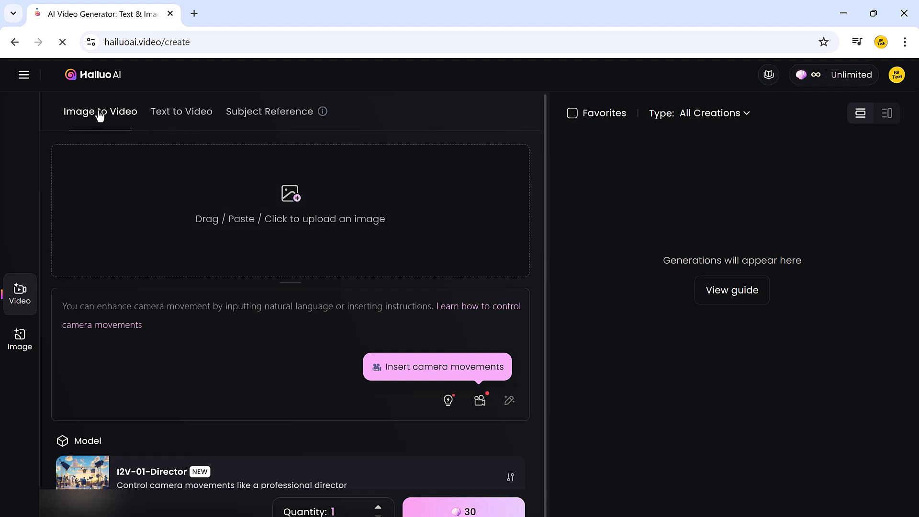
mouse_move(284, 219)
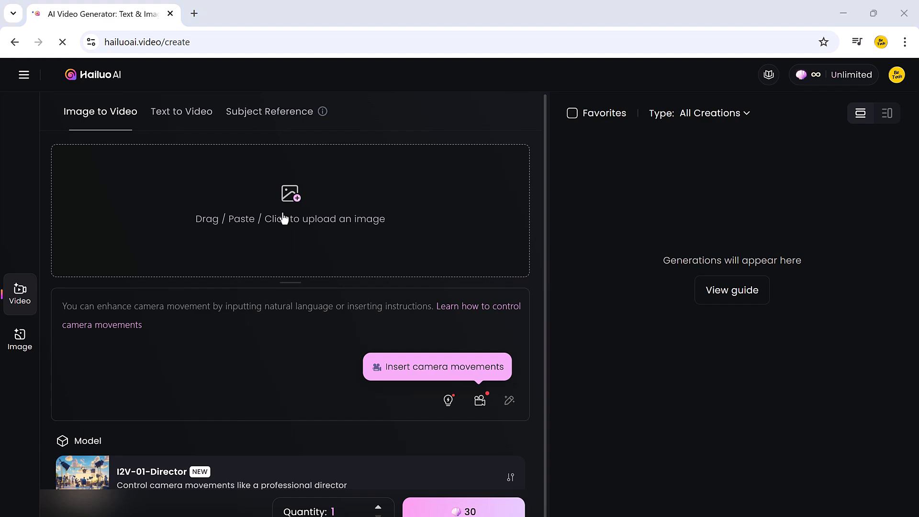
Upload the young woman's portrait, write a natural-smile prompt, and show the video model list
click(290, 212)
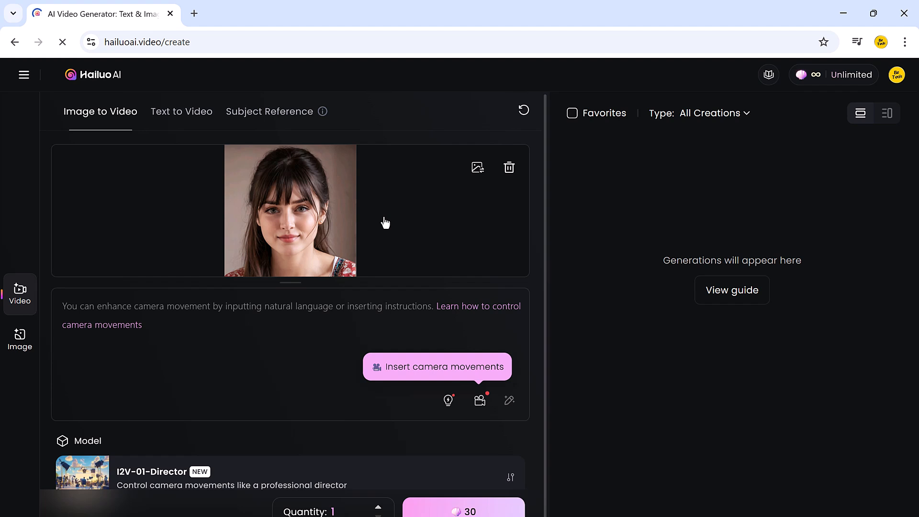
mouse_move(284, 301)
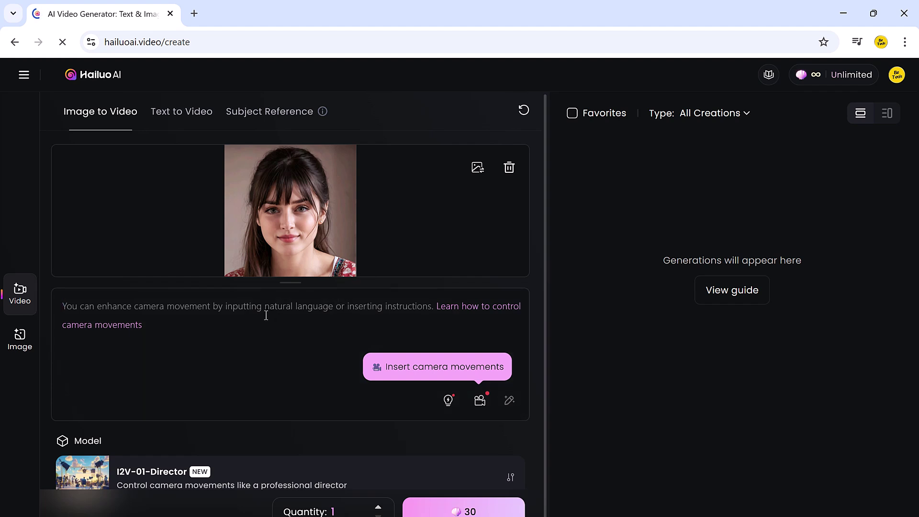
mouse_move(534, 264)
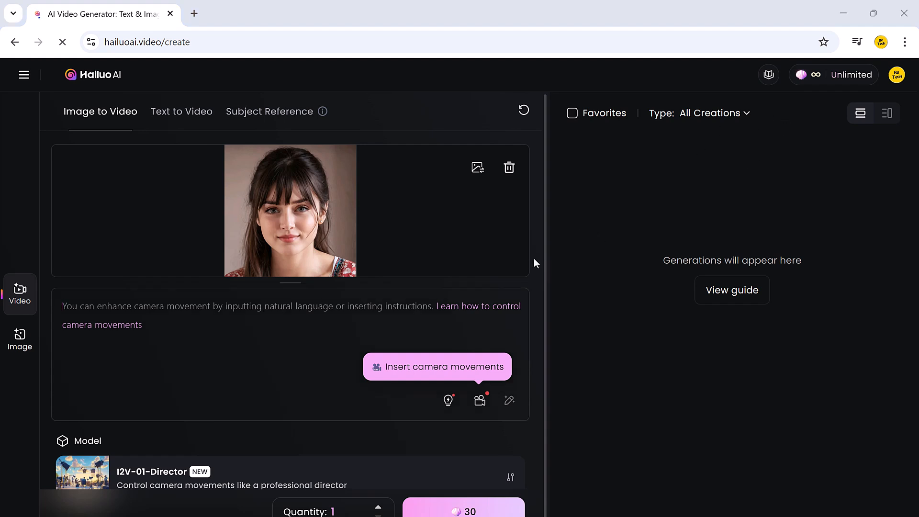
click(306, 379)
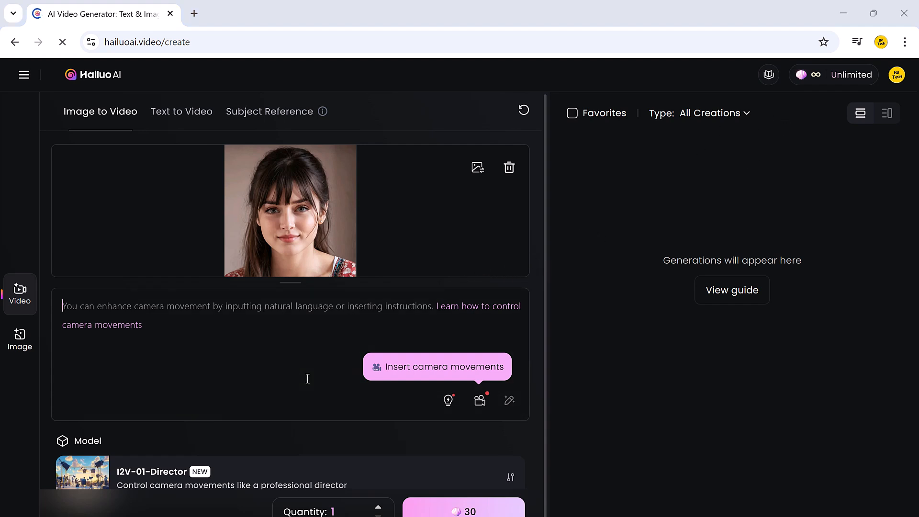
click(509, 462)
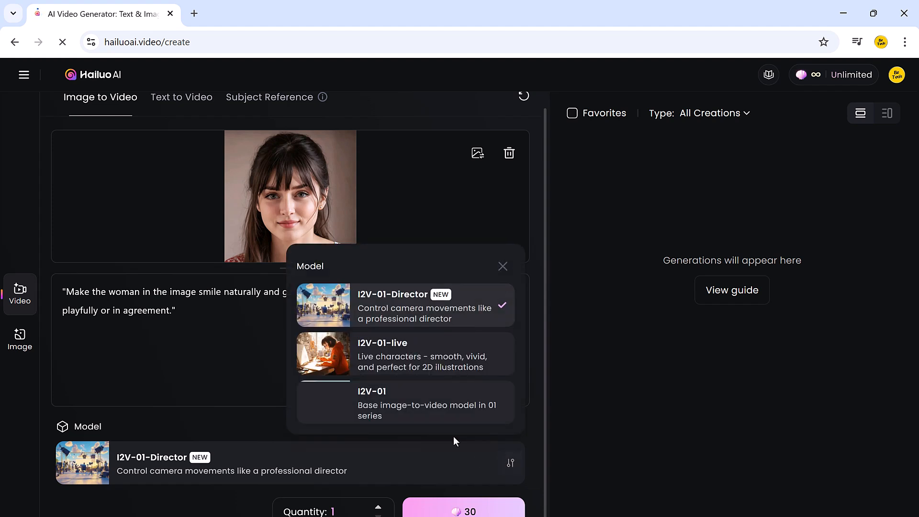
mouse_move(404, 403)
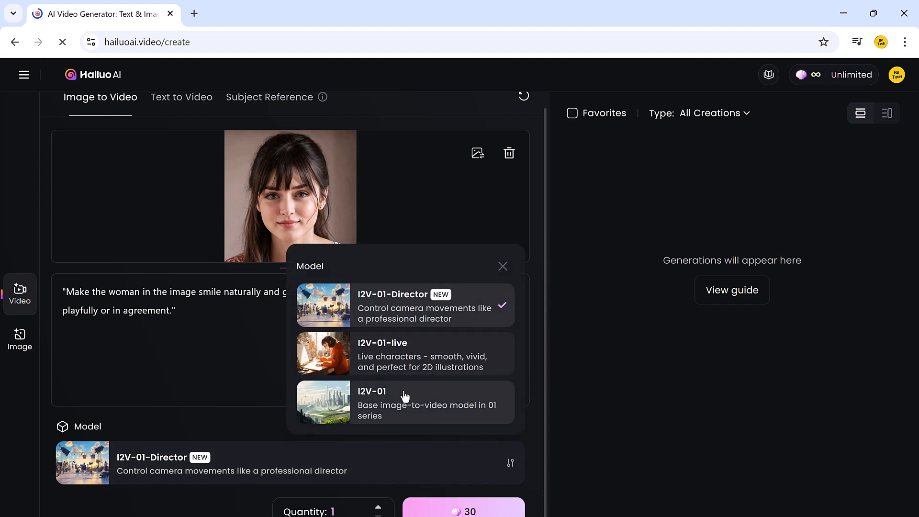
mouse_move(399, 355)
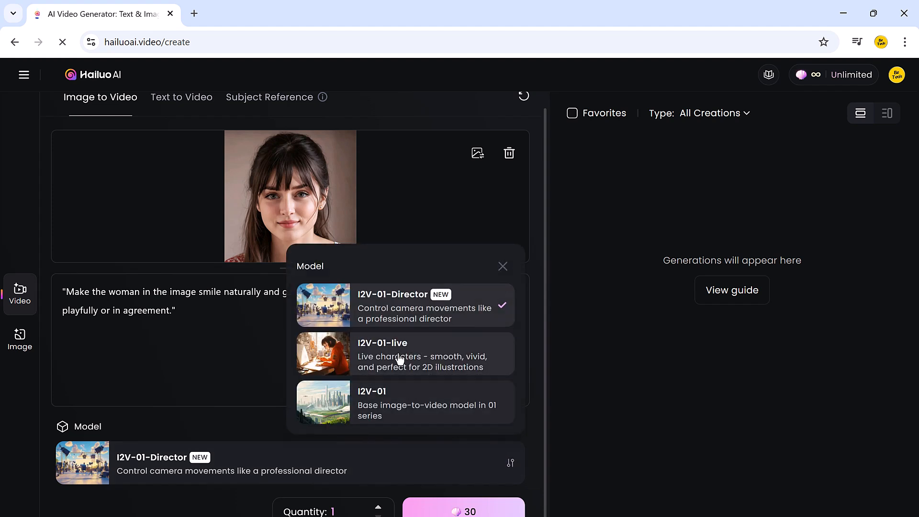
Generate the smiling-woman clip with I2V-01-Director and play the 6-second result
click(464, 511)
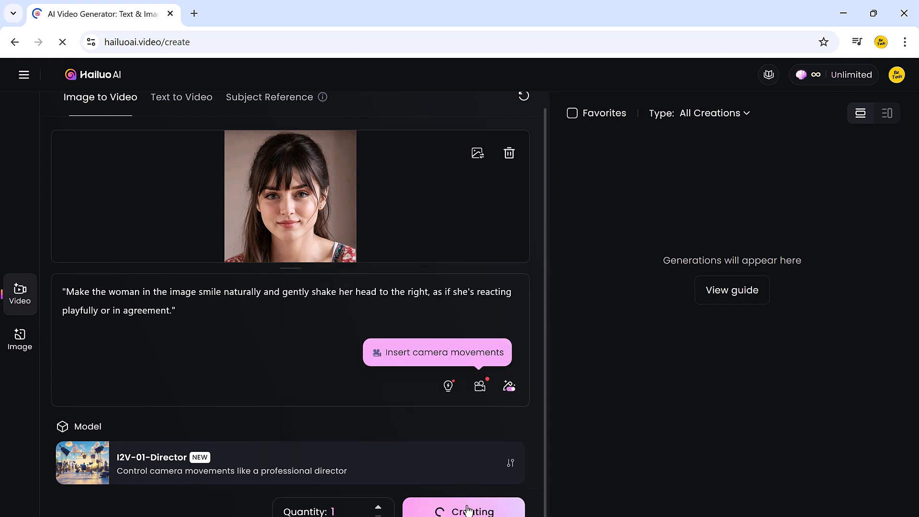
click(464, 512)
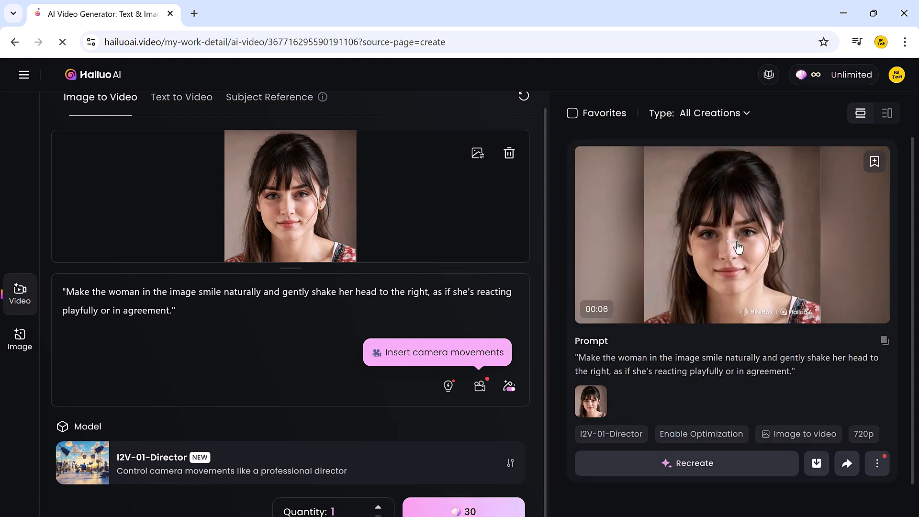
click(731, 235)
text(M)
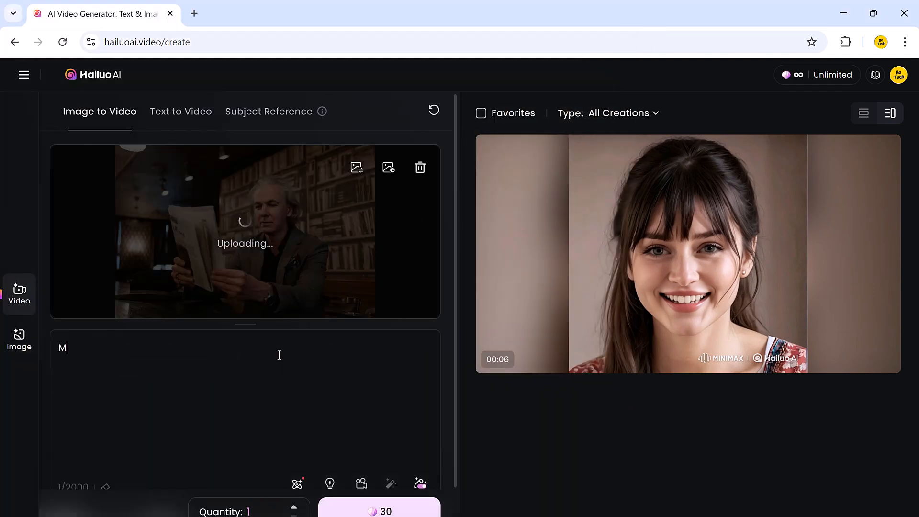
Enter the prompt 'Man slowly crumples the newspaper' for the man's reading photo
text(an slowly)
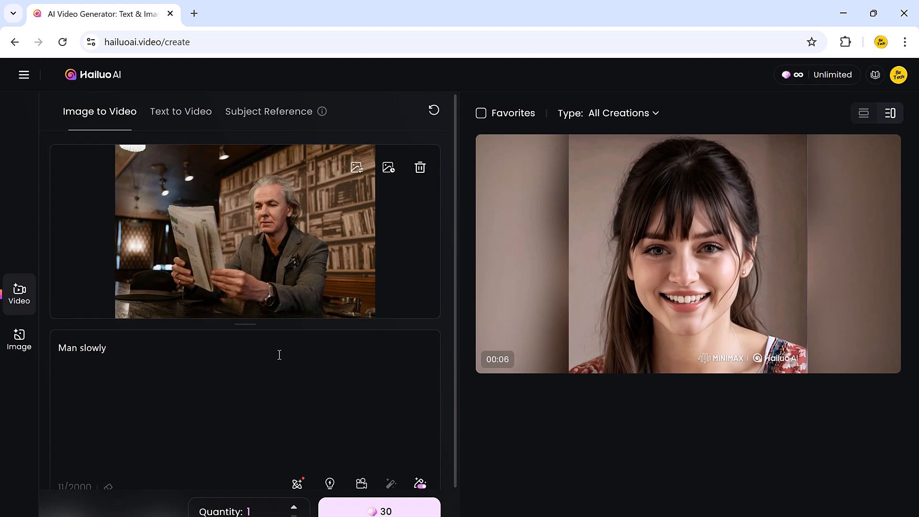
text(crumple)
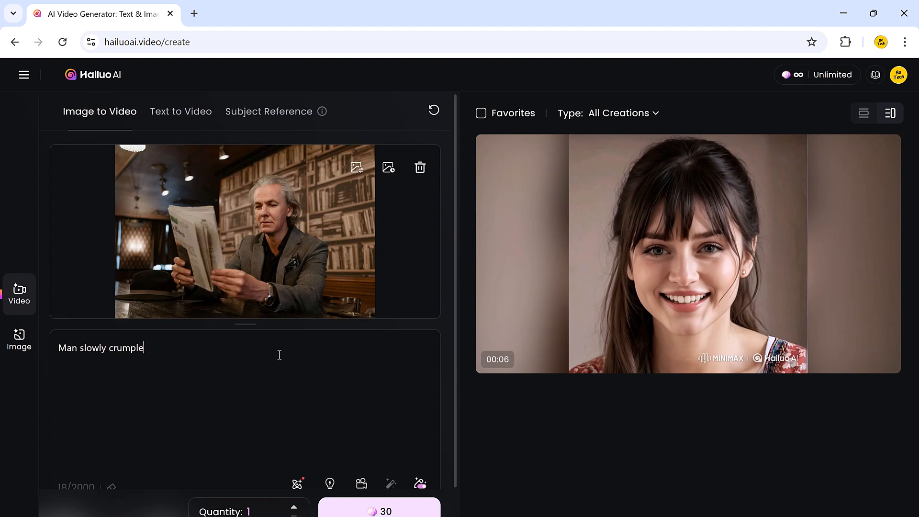
text(s the newspape)
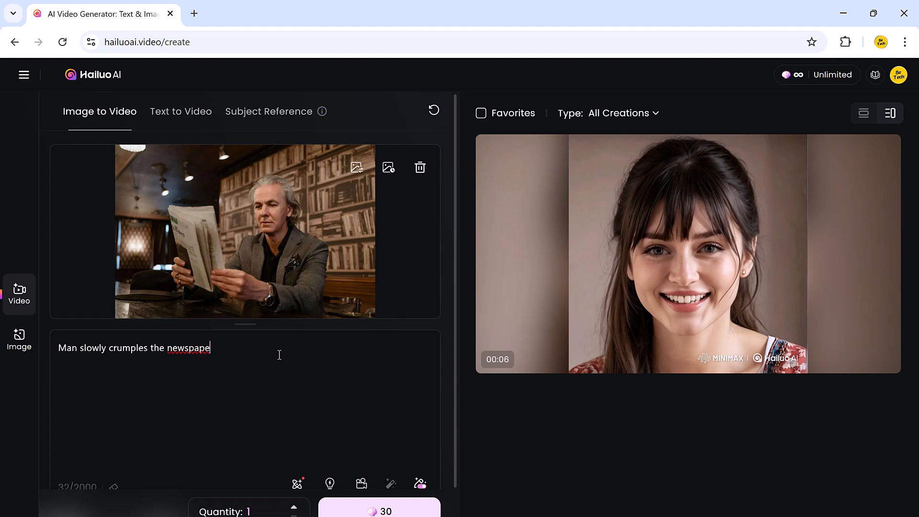
text(r)
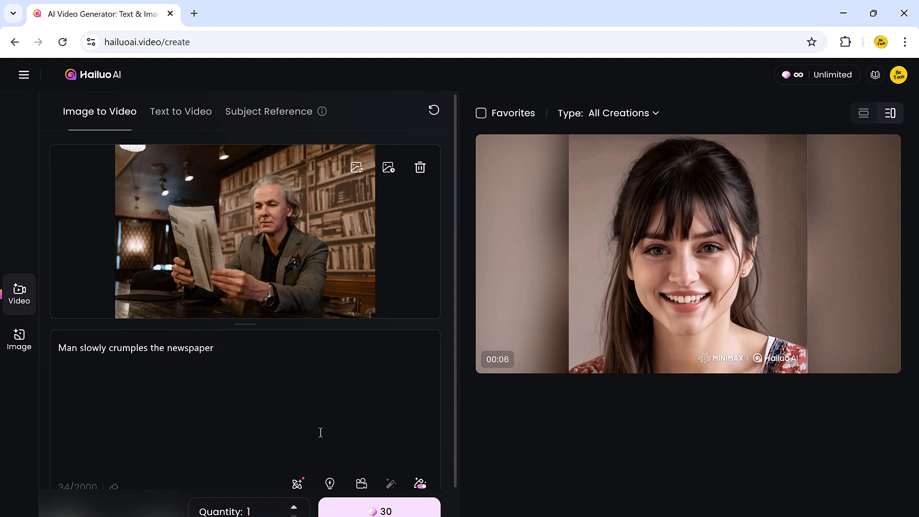
Generate the 6-second newspaper-crumpling clip, then switch to Text to Video
click(240, 470)
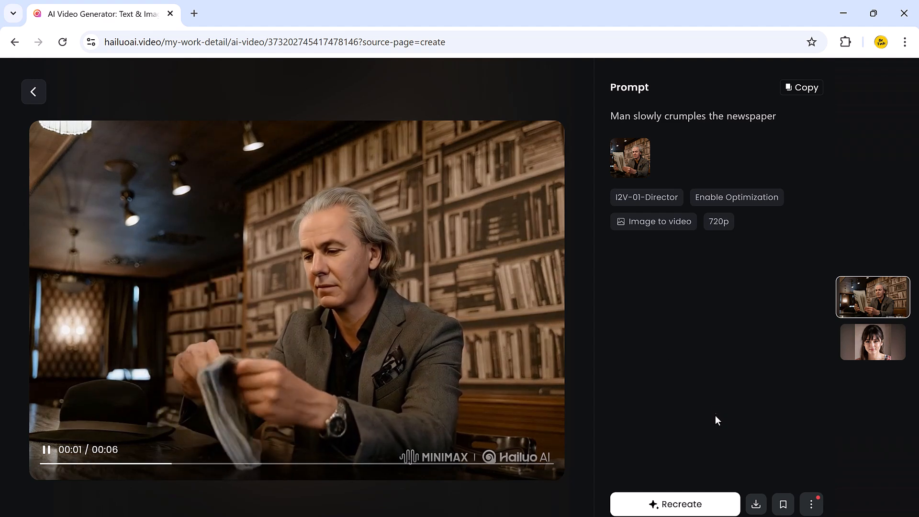
mouse_move(724, 466)
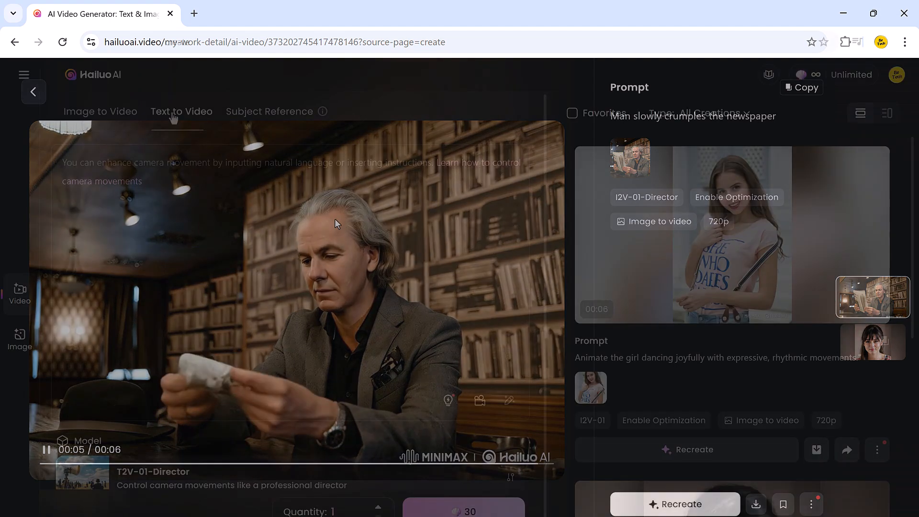
click(34, 91)
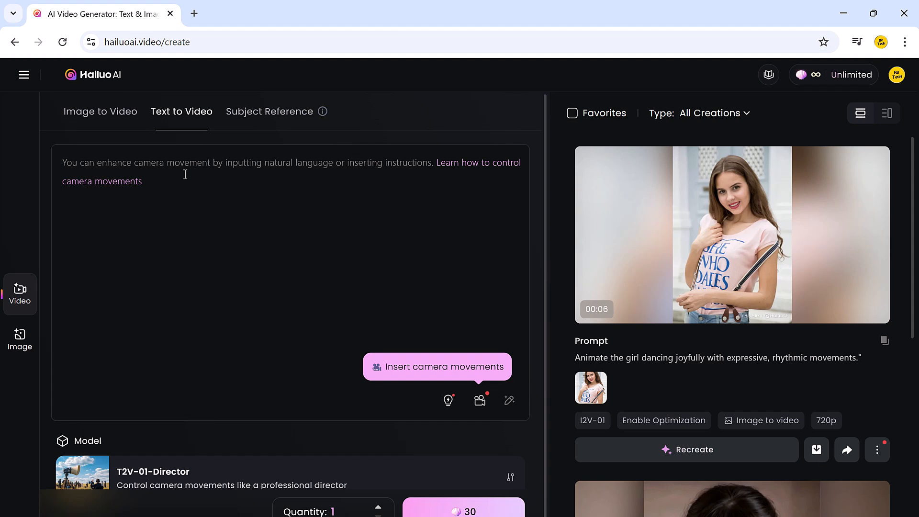
mouse_move(236, 276)
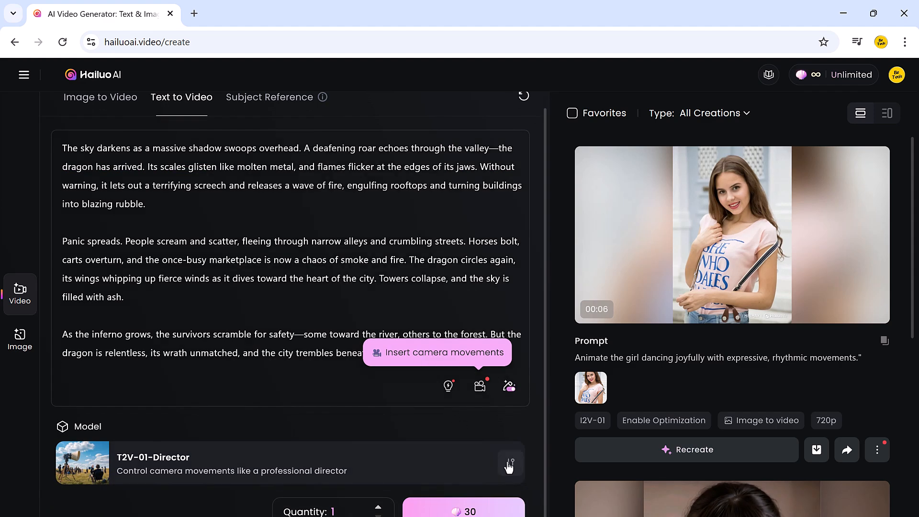
Generate two dragon-burning-city clips from the story prompt, view one, and return
click(510, 463)
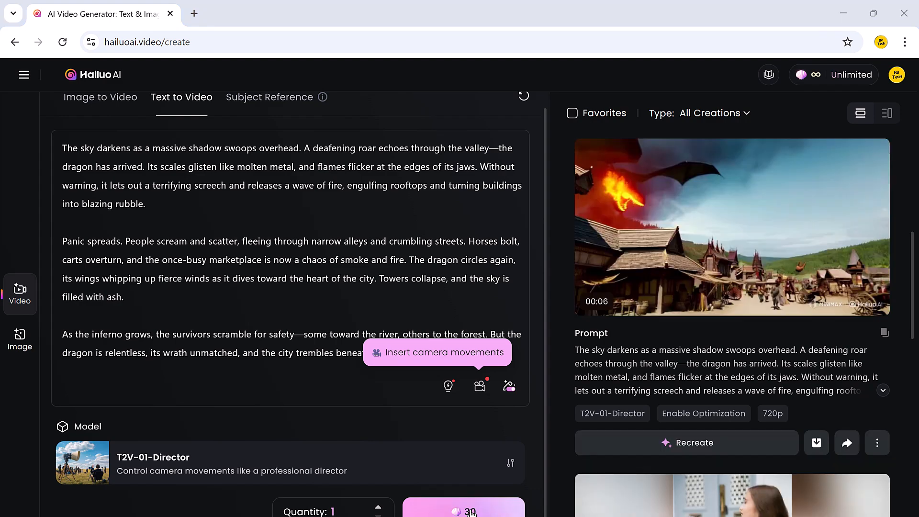
click(731, 228)
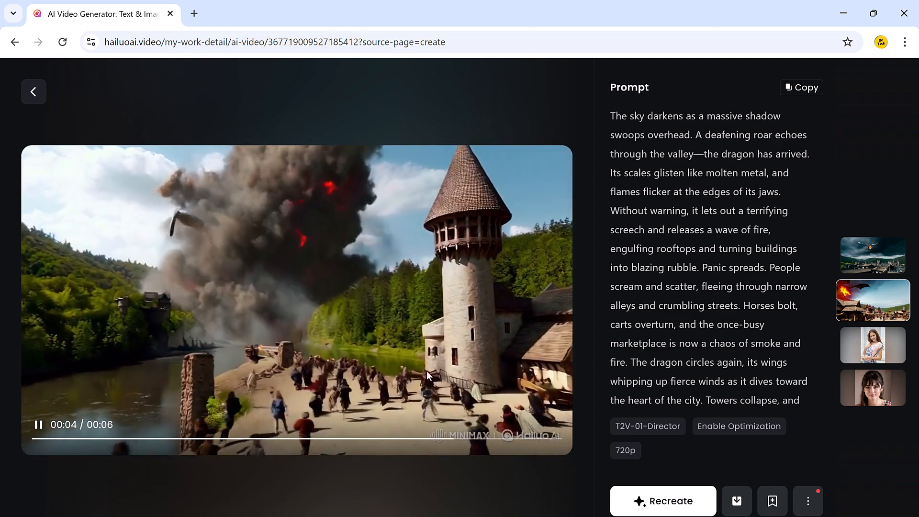
click(664, 501)
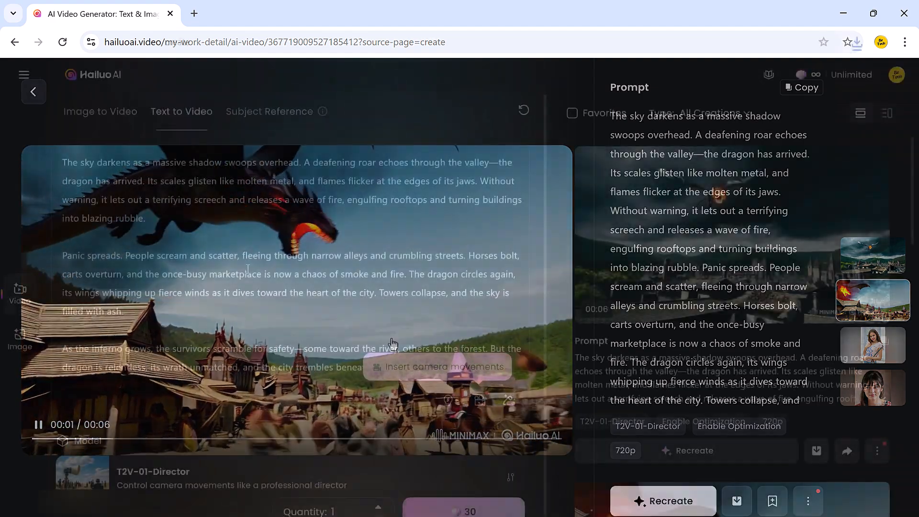
click(33, 92)
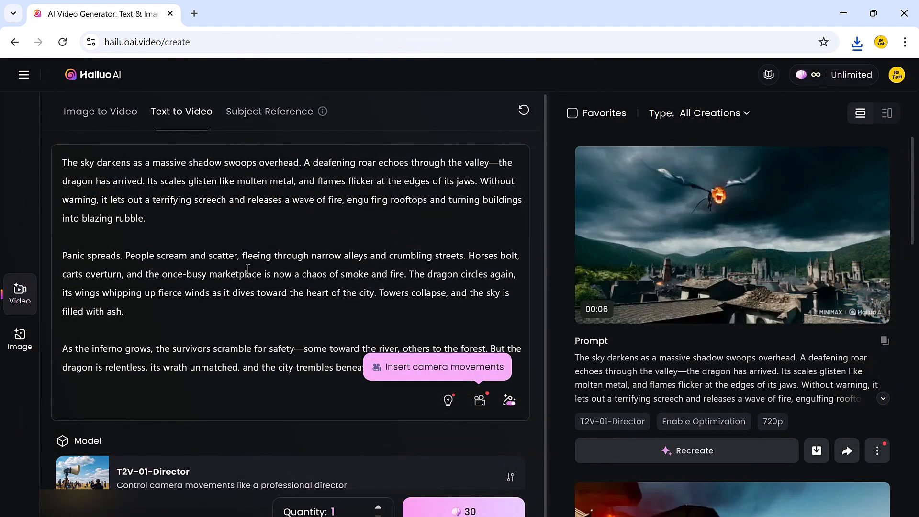
mouse_move(593, 250)
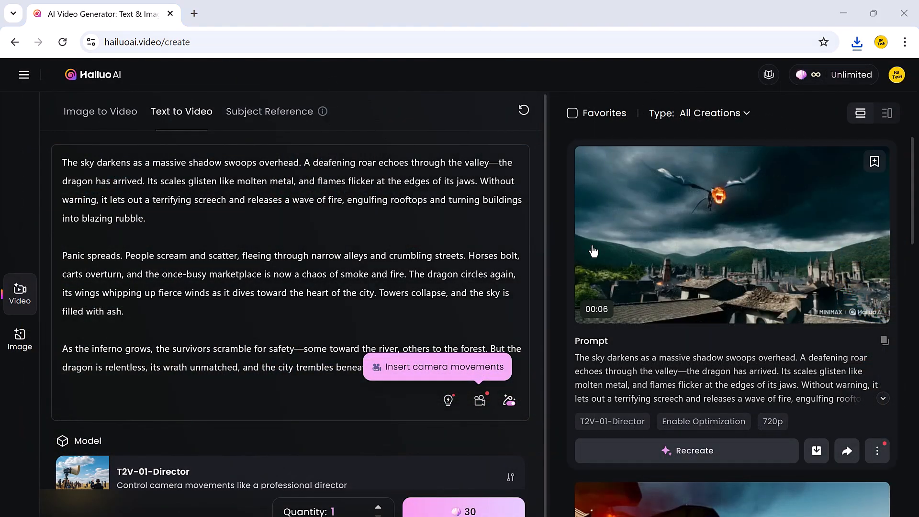
Browse camera presets and insert the Upward tilt move into the hooded-man street prompt
click(480, 400)
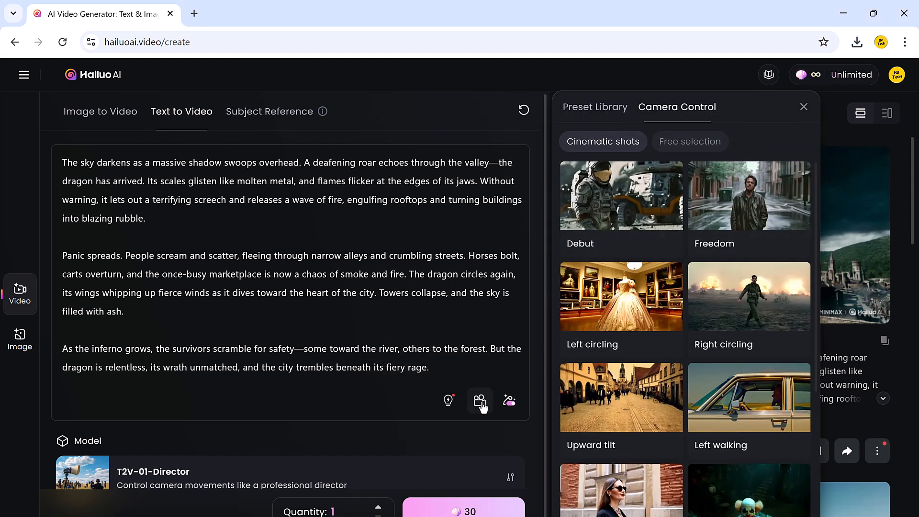
mouse_move(703, 222)
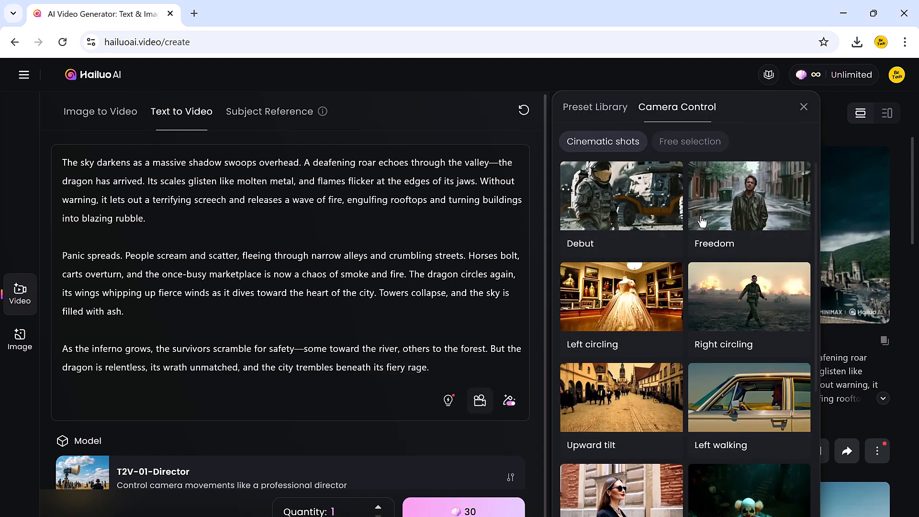
scroll(down, 3)
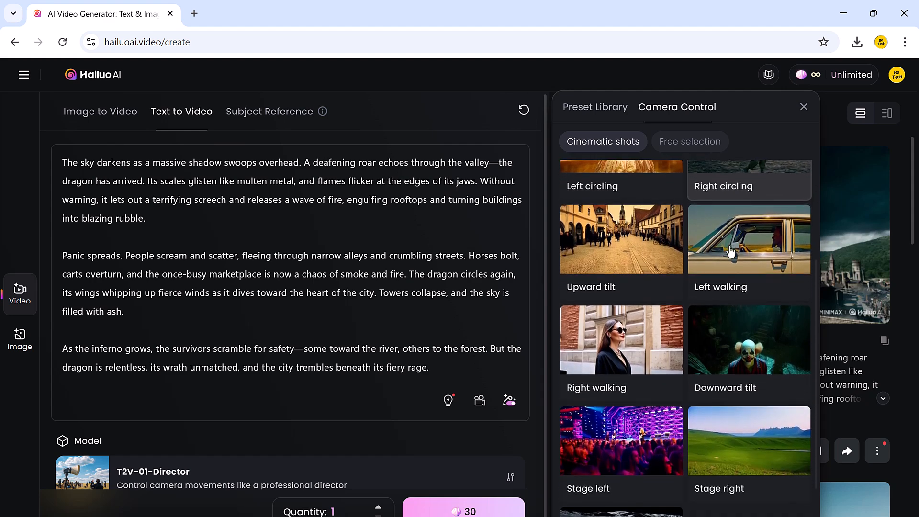
scroll(down, 3)
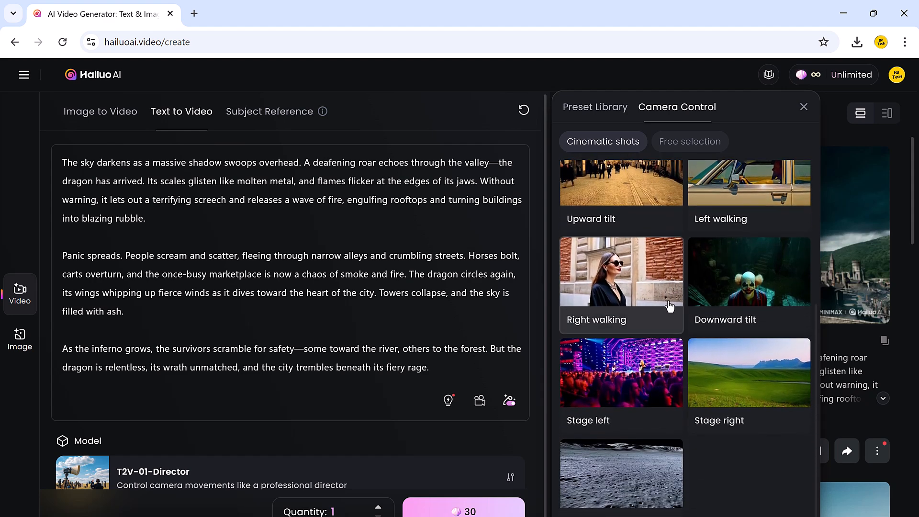
click(690, 141)
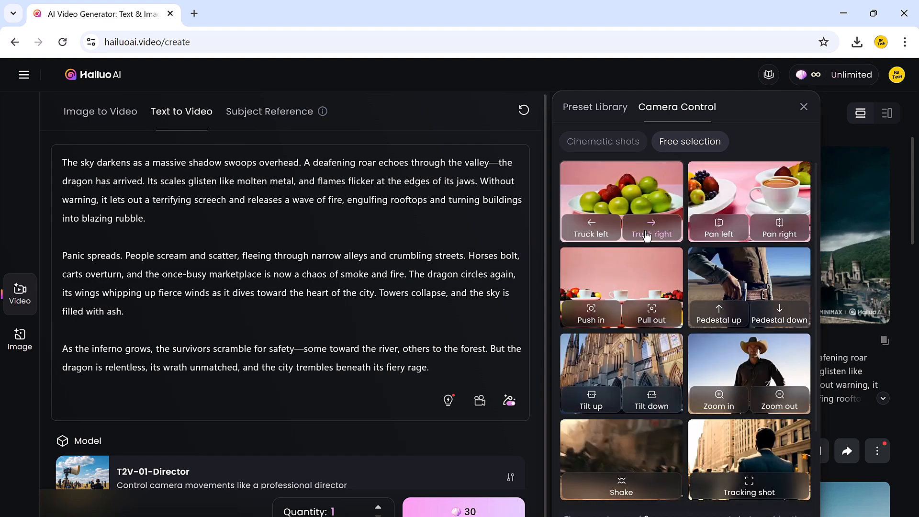
click(603, 141)
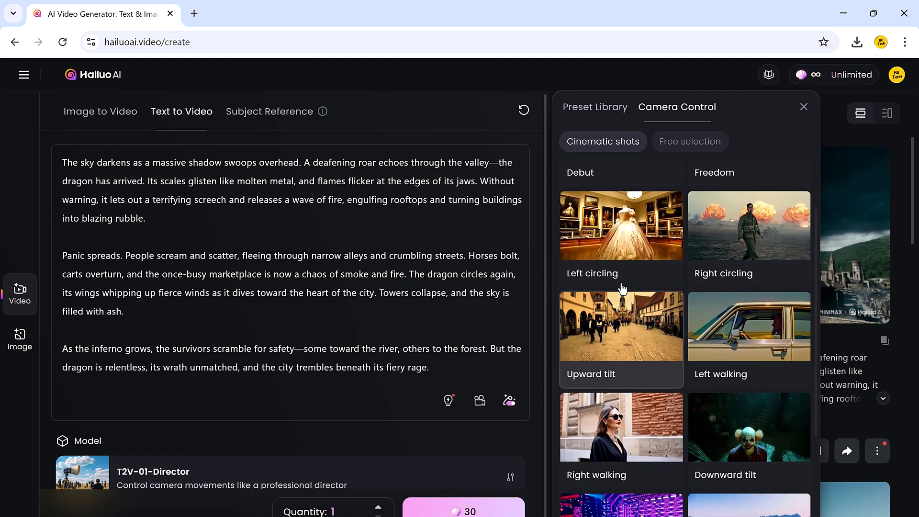
click(621, 327)
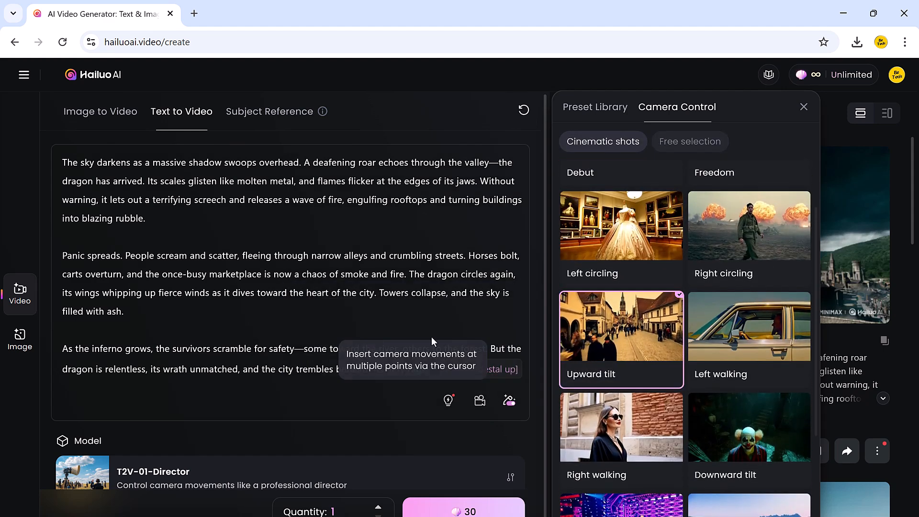
click(804, 106)
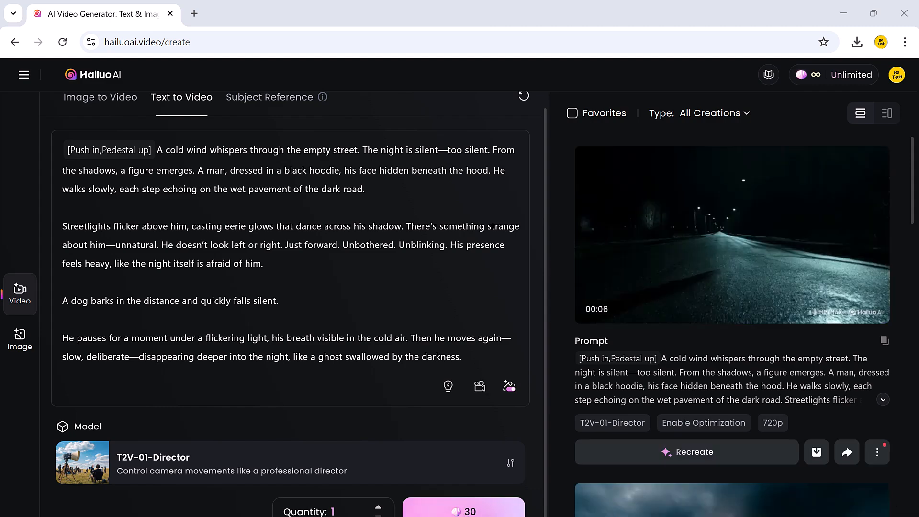
click(731, 235)
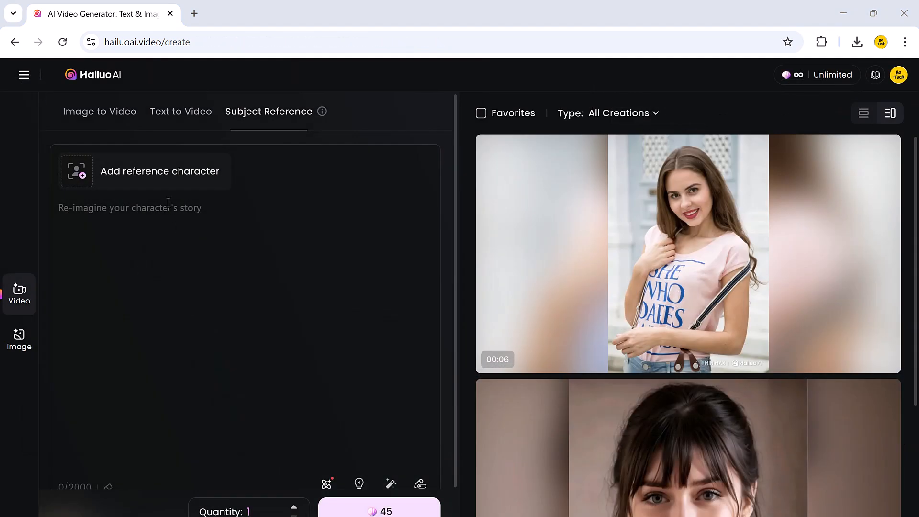
Use the bangs-haired woman as reference, enhance the park-stroll prompt, and download without watermark
click(159, 170)
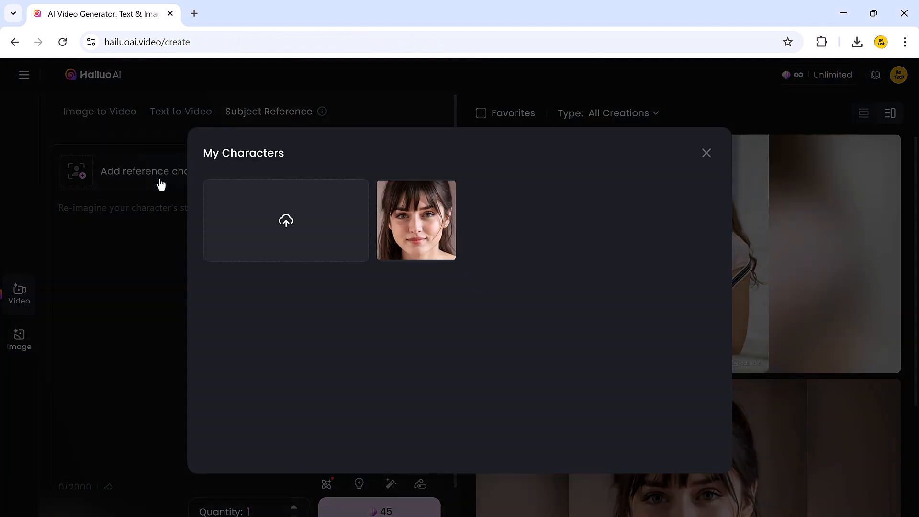
click(415, 220)
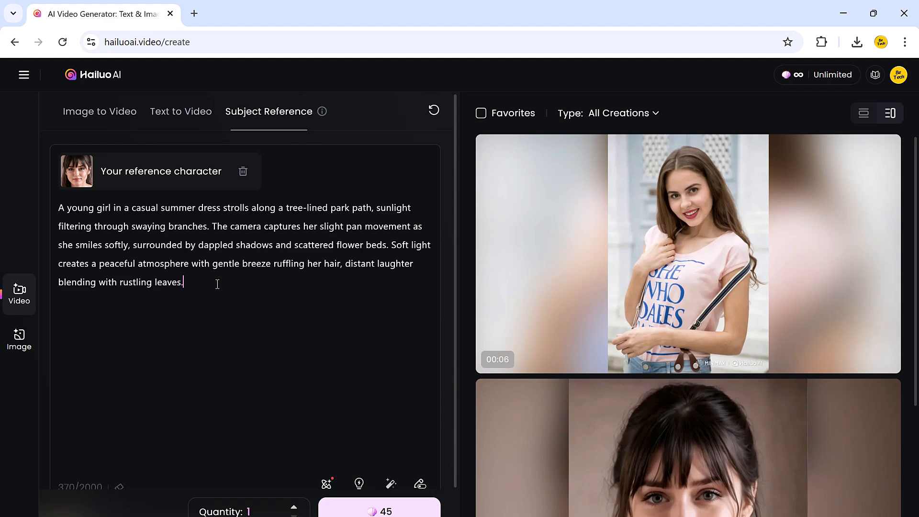
click(378, 512)
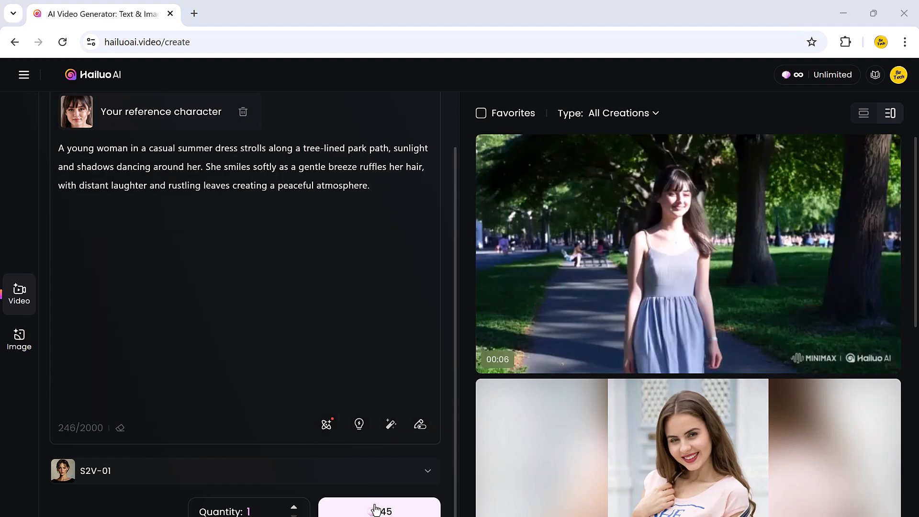
mouse_move(563, 355)
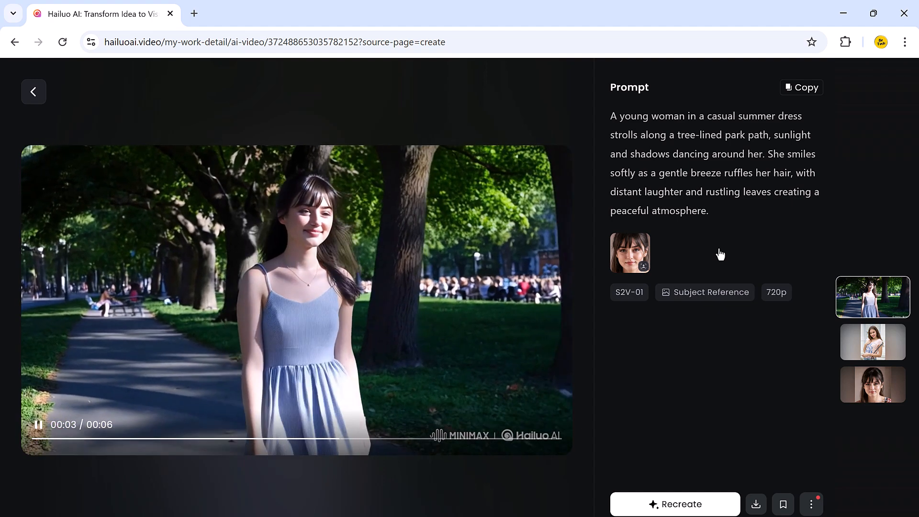
mouse_move(791, 473)
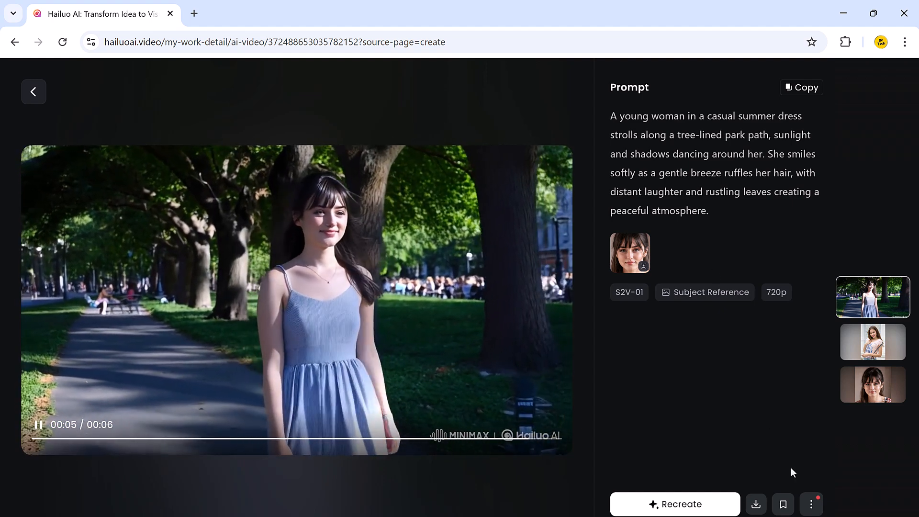
click(757, 505)
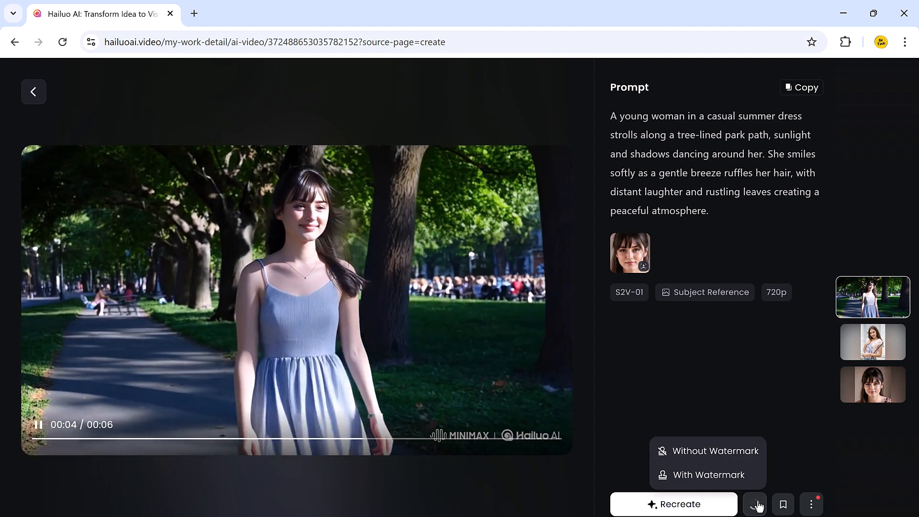
click(715, 451)
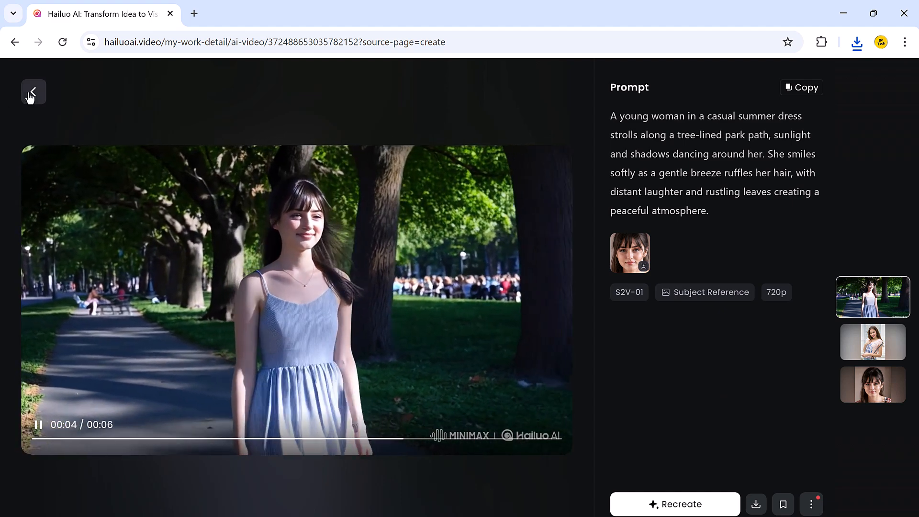
Leave the video page, dismiss the update popup, and fill in the sample razor commercial script
click(33, 92)
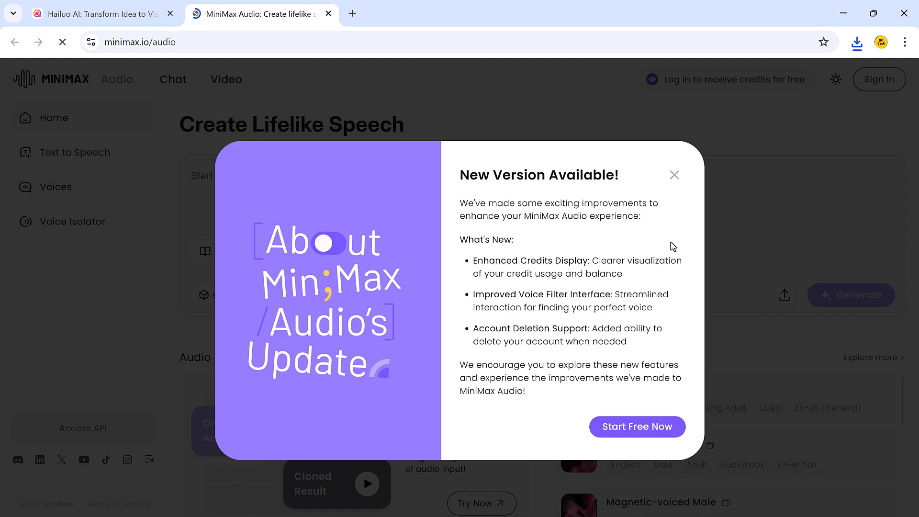
click(674, 175)
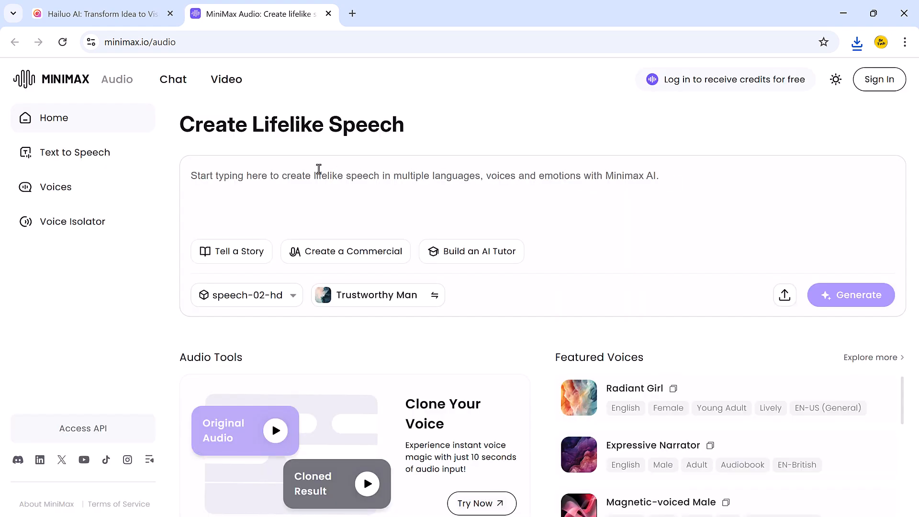
mouse_move(116, 79)
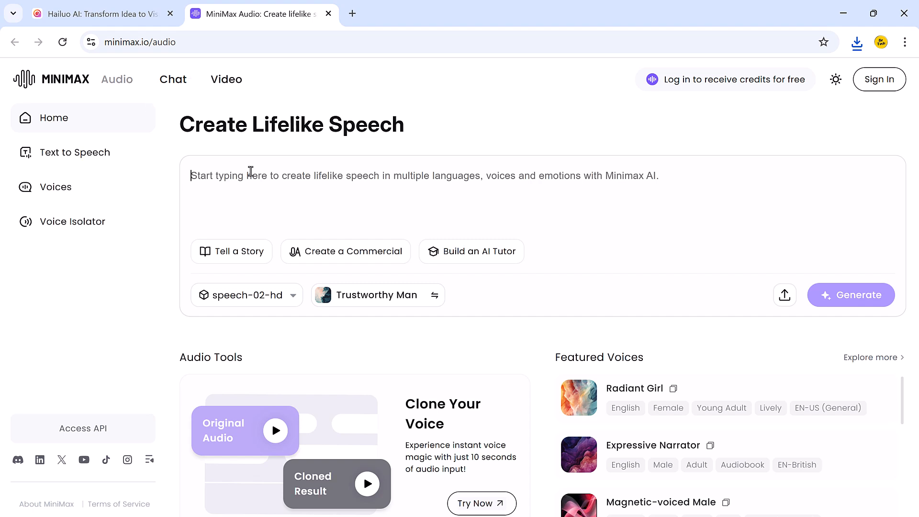
mouse_move(353, 180)
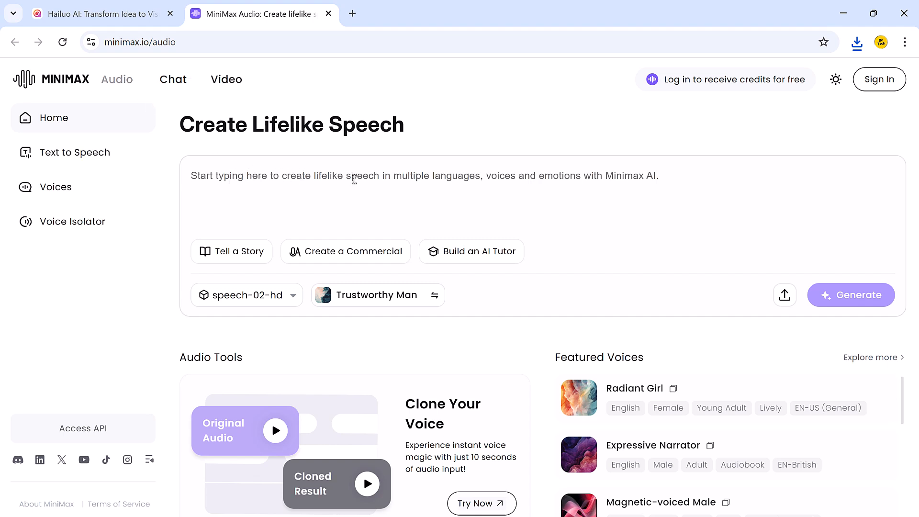
click(345, 251)
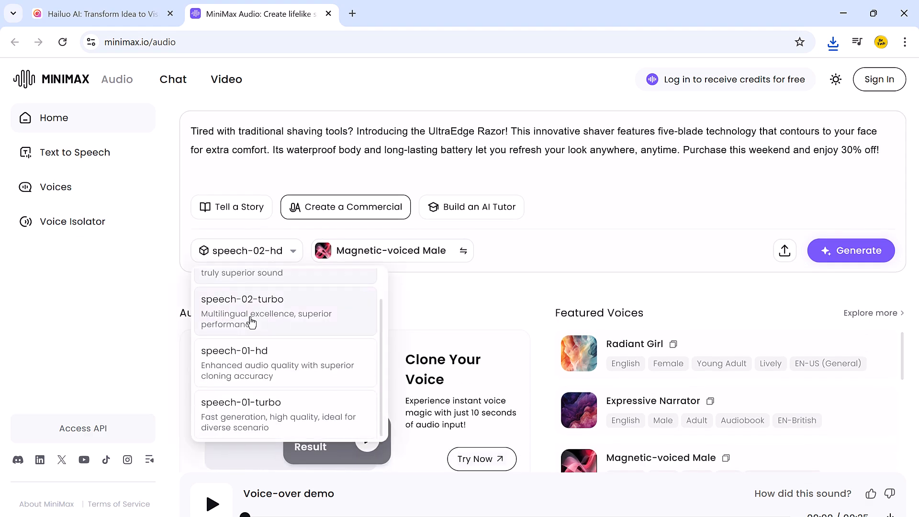
Preview the Expressive Narrator, Aussie Bloke and Trustworthy Man voices in the voice library
click(389, 250)
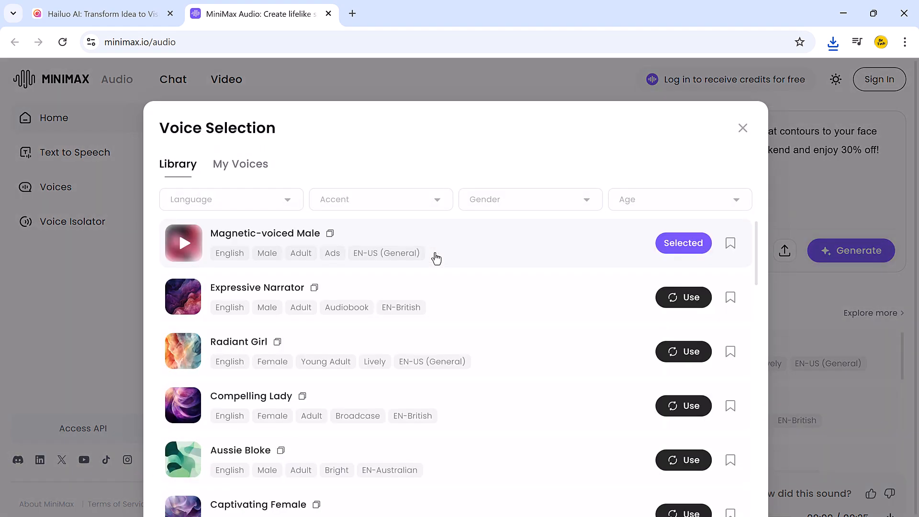
click(743, 128)
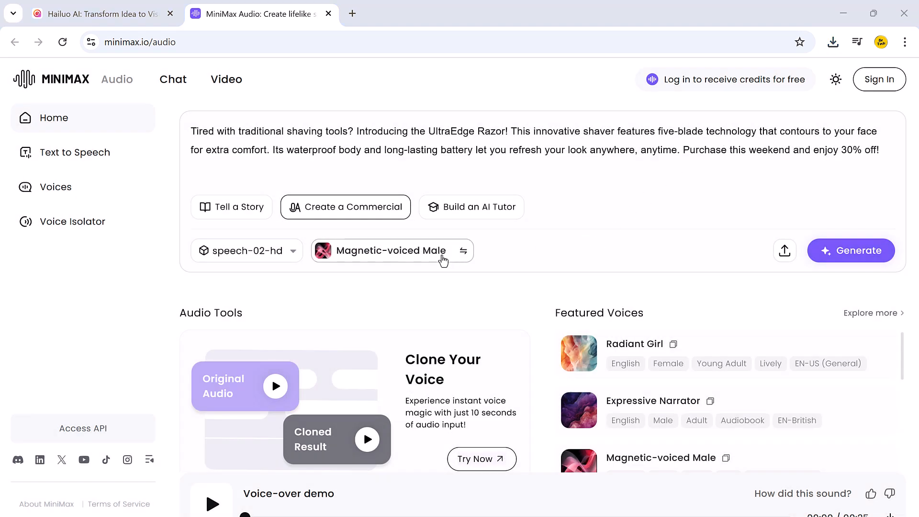
click(390, 250)
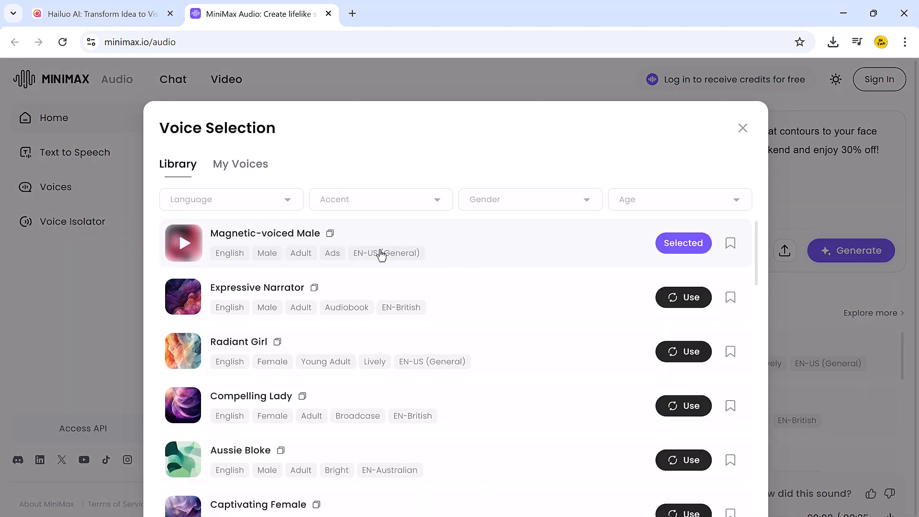
click(183, 298)
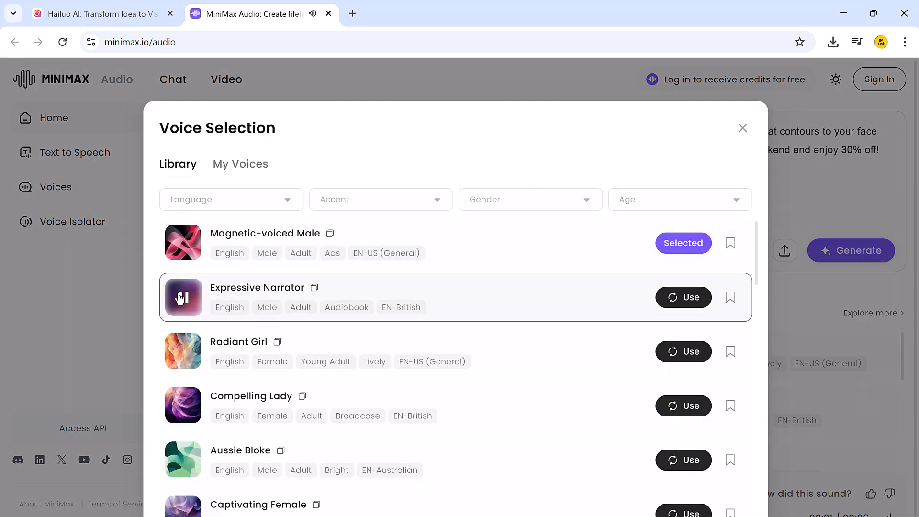
click(183, 297)
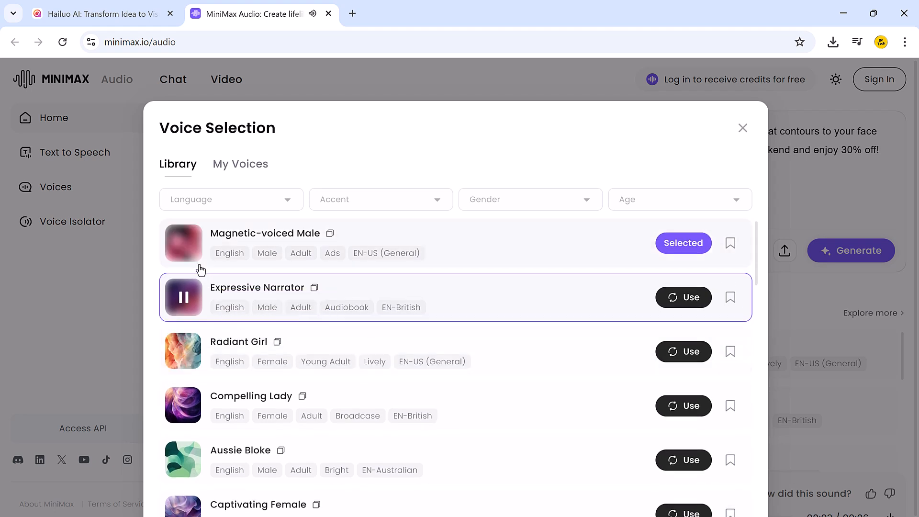
scroll(down, 3)
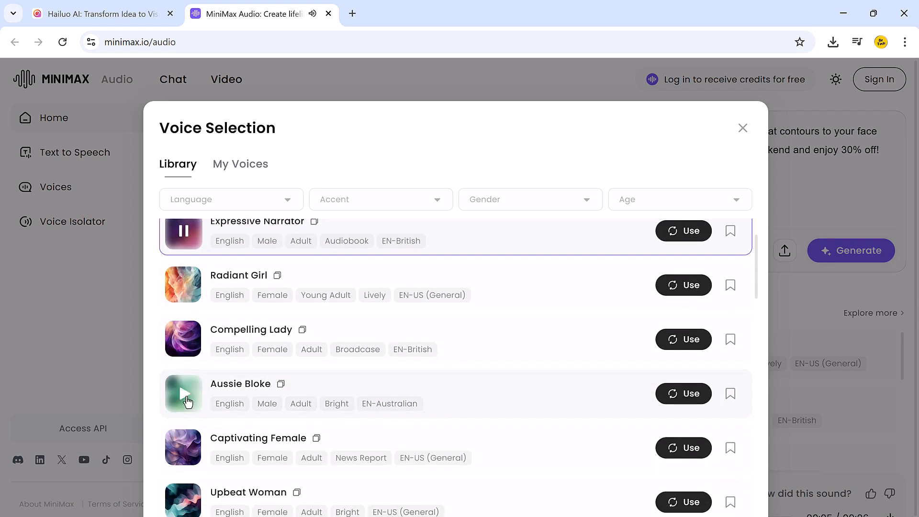
click(182, 394)
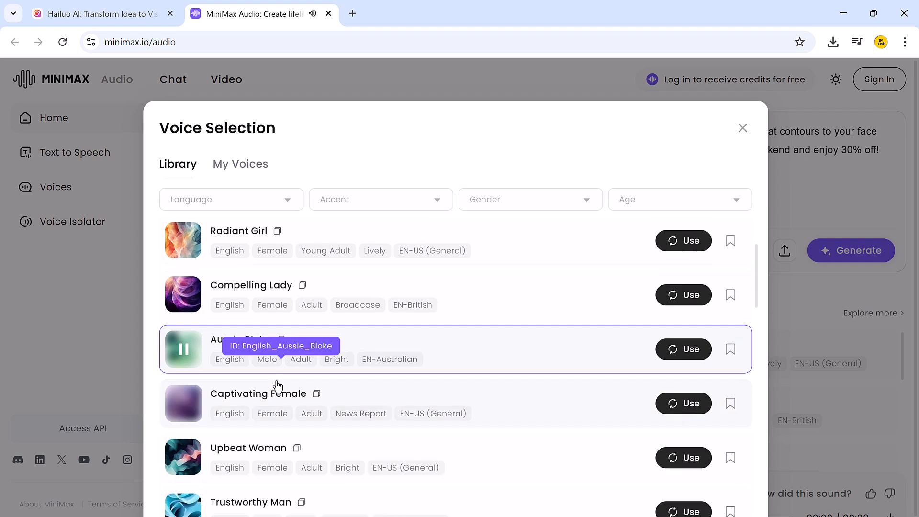
scroll(down, 3)
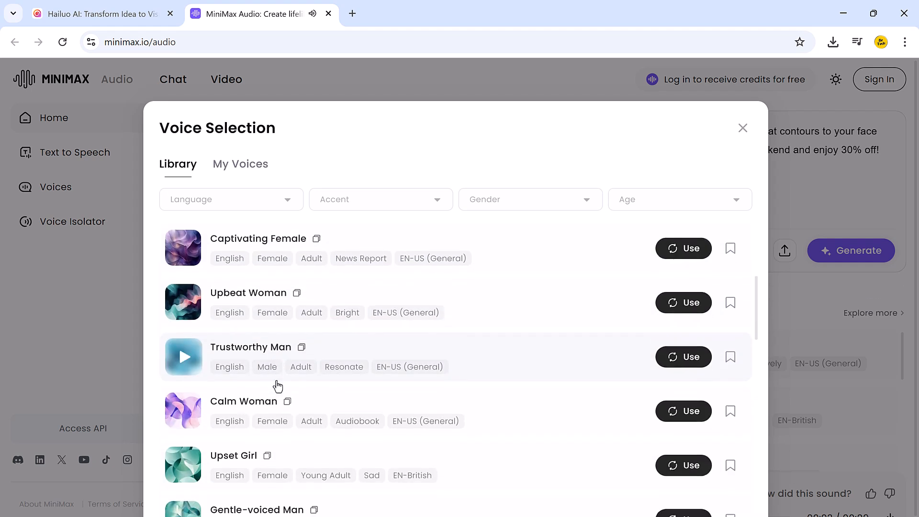
scroll(down, 3)
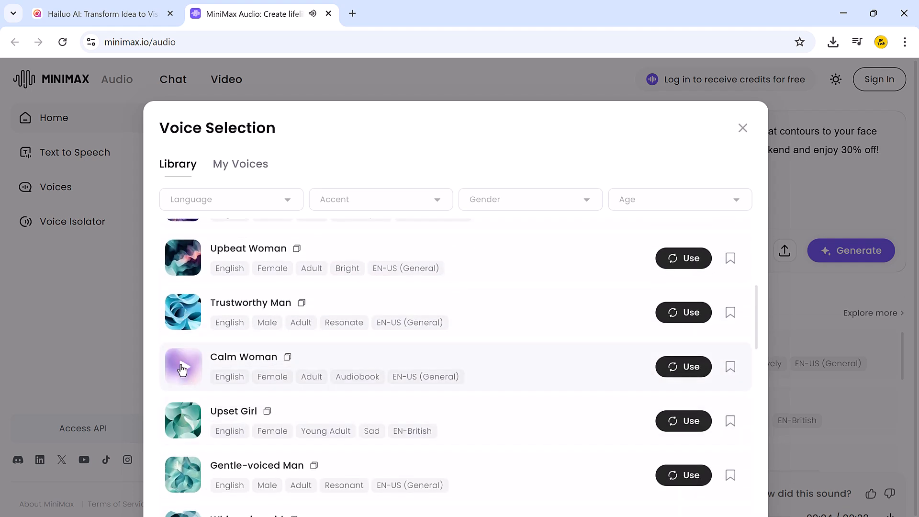
click(183, 368)
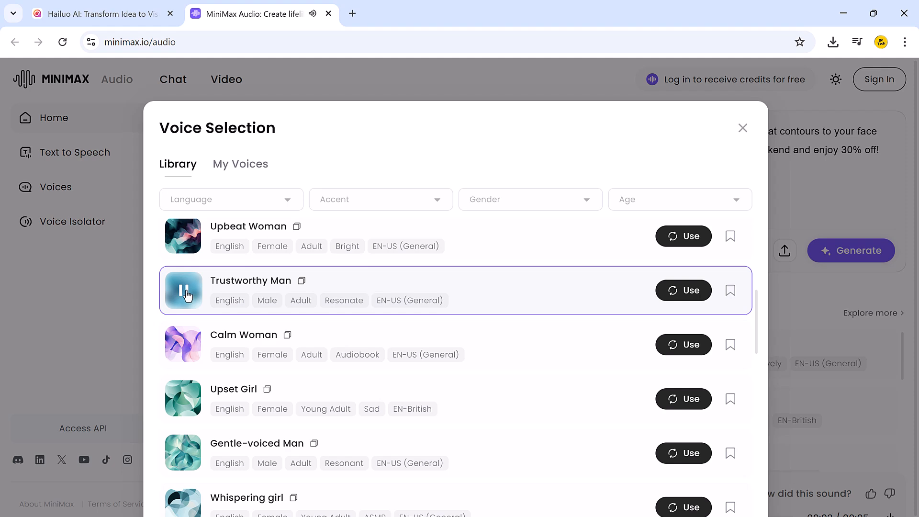
mouse_move(656, 302)
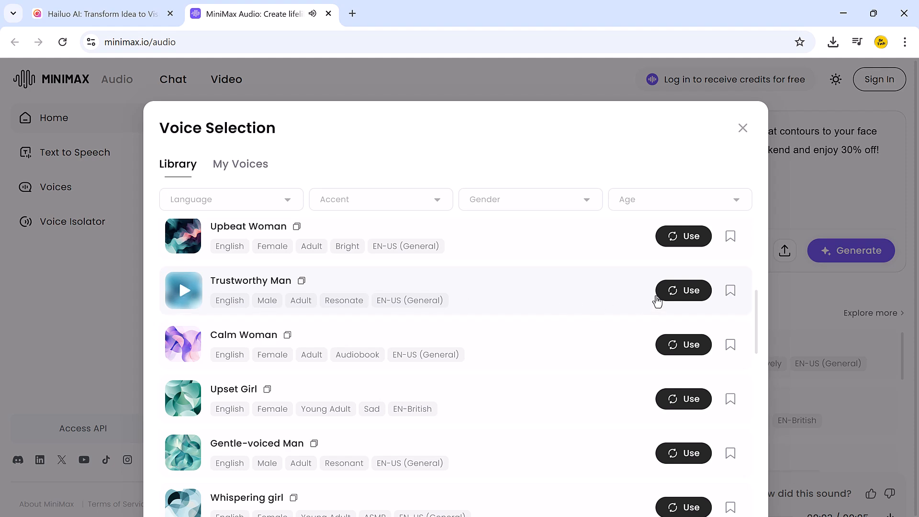
Choose Trustworthy Man as the voice and set its emotion to Happy
click(684, 290)
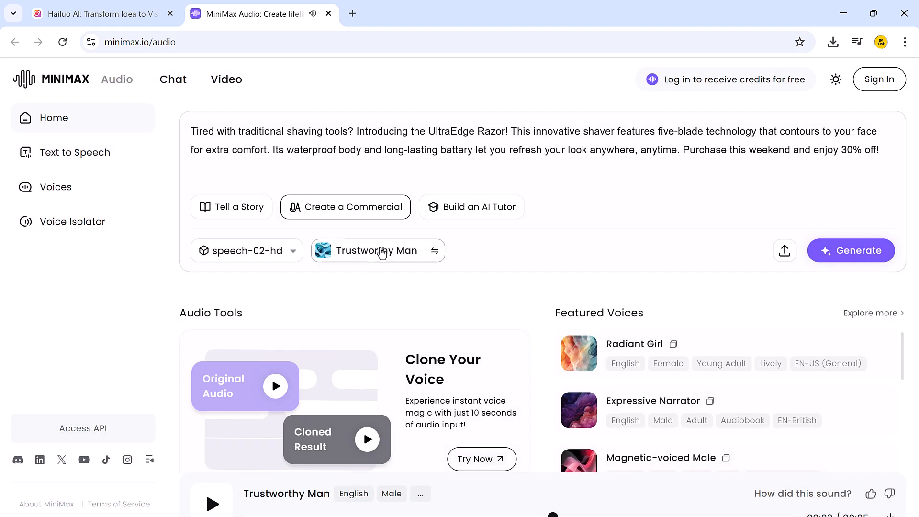
mouse_move(847, 259)
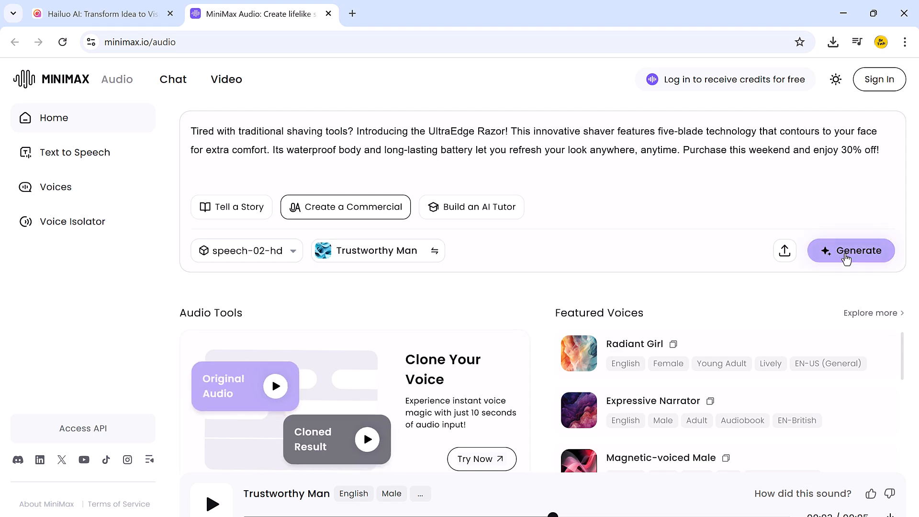
click(851, 251)
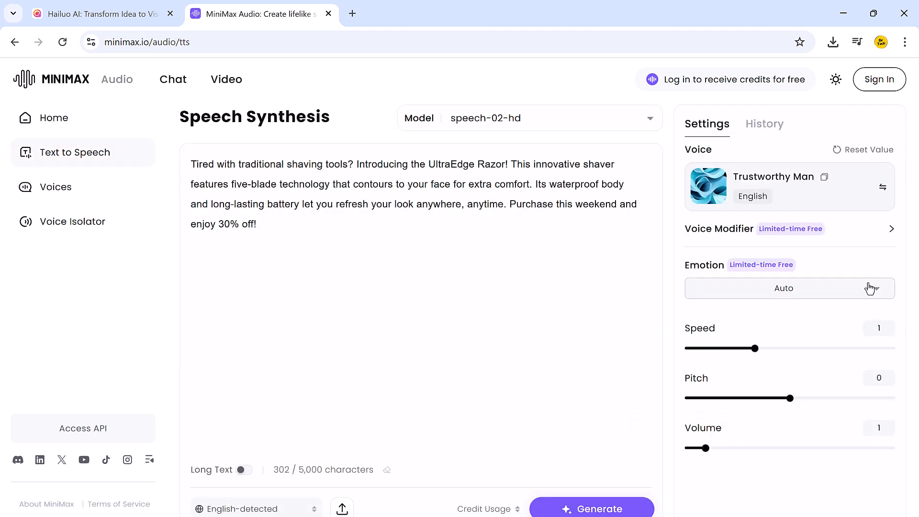
click(784, 287)
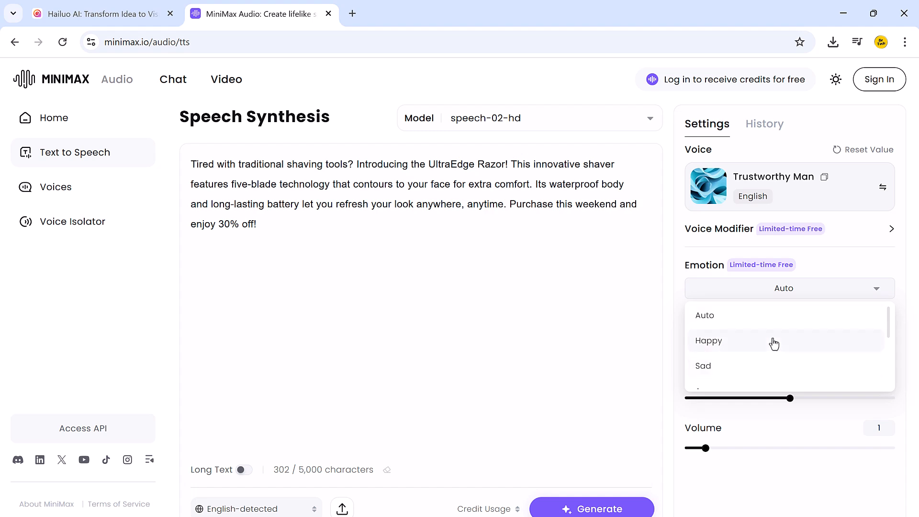
click(708, 340)
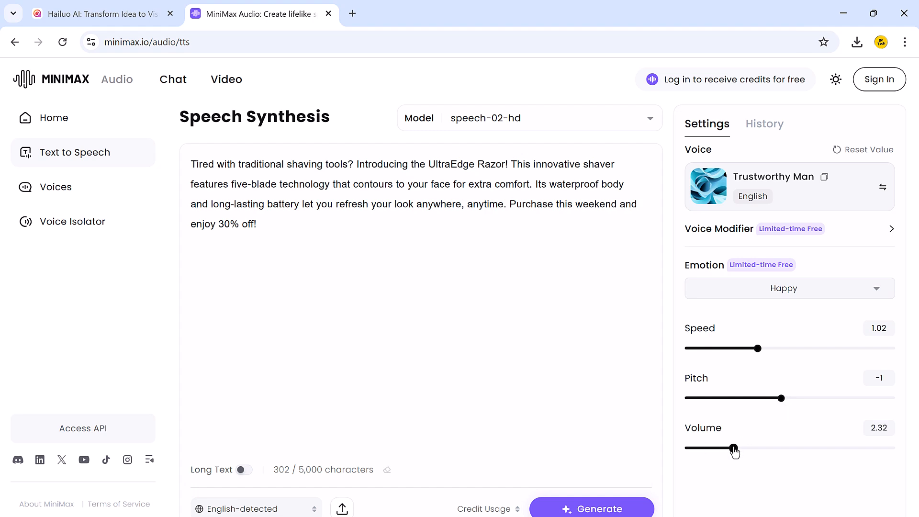
Generate the UltraEdge Razor voiceover with Trustworthy Man, then play and pause the clip
click(591, 508)
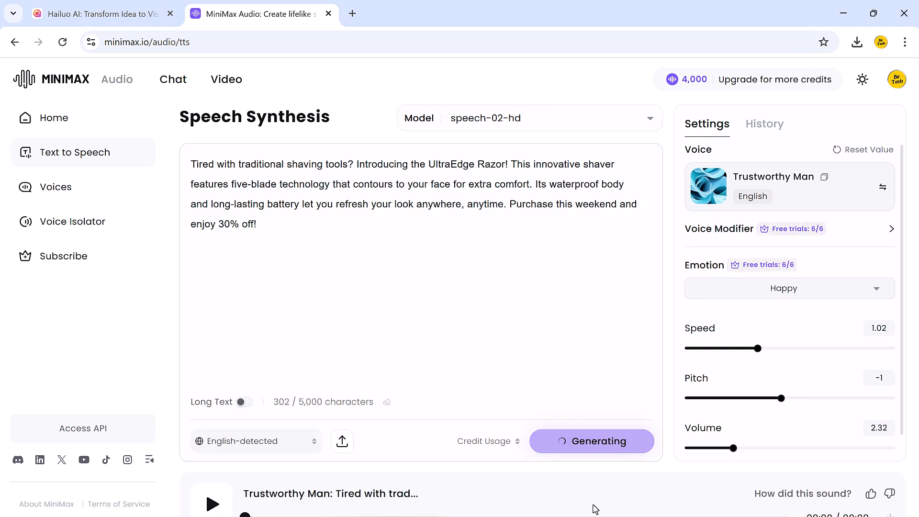
mouse_move(582, 476)
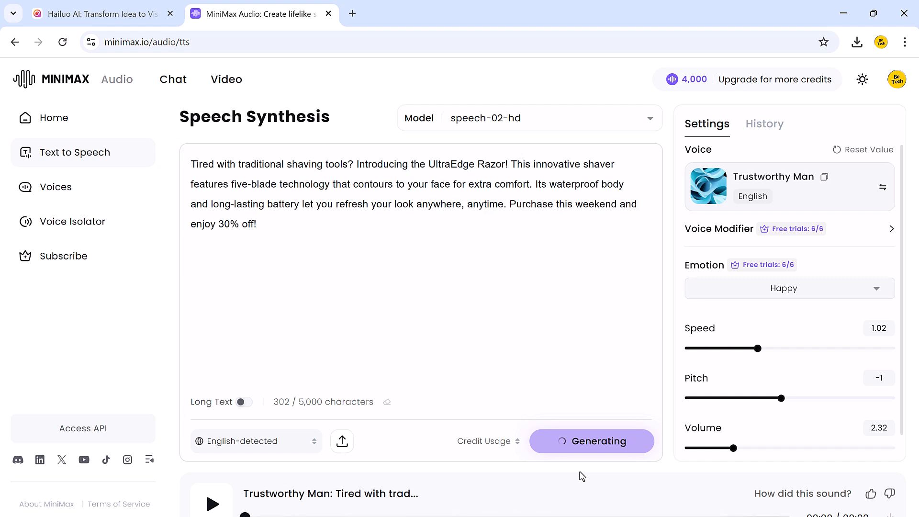
click(211, 504)
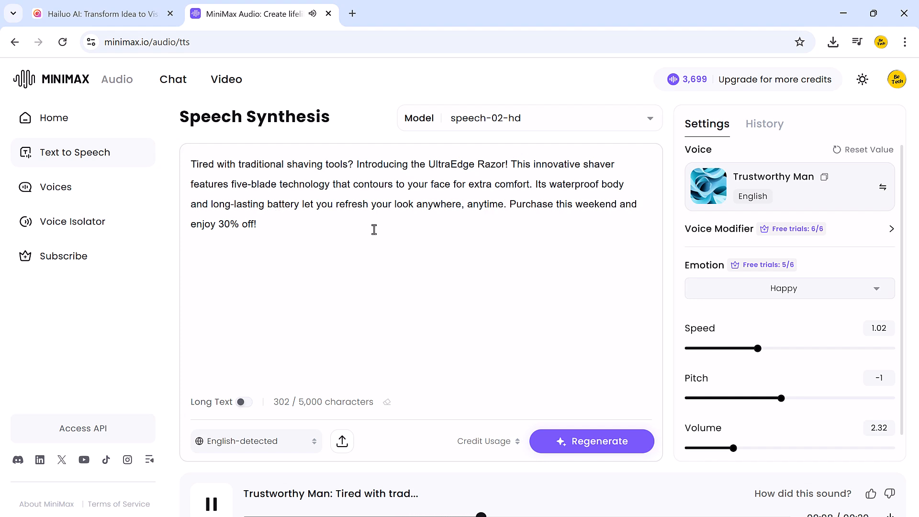
mouse_move(468, 306)
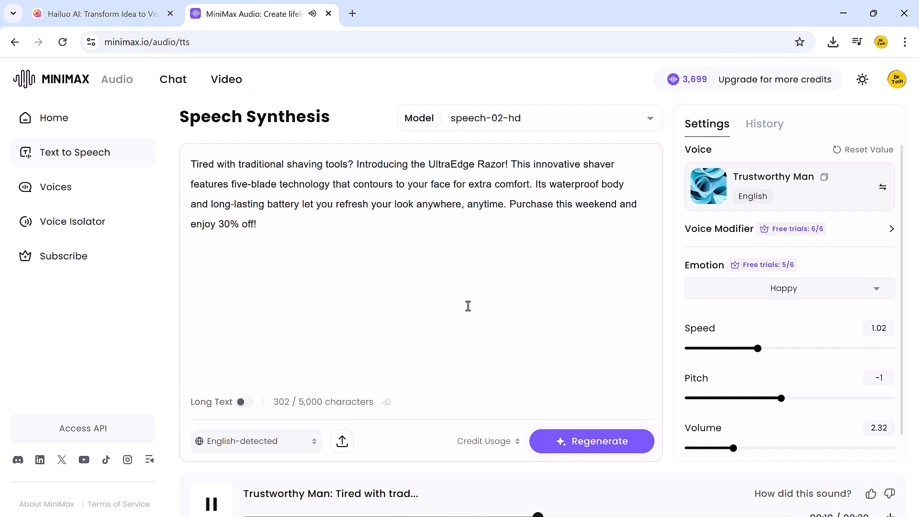
click(212, 503)
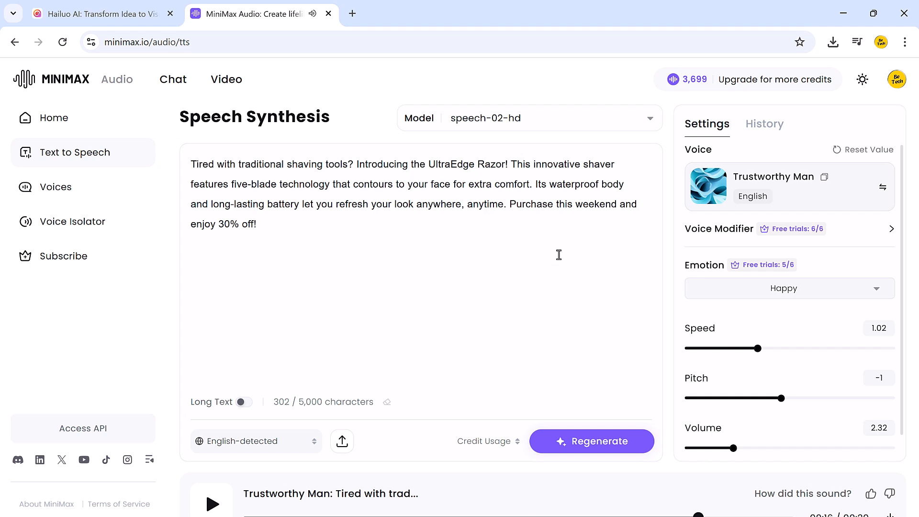
mouse_move(81, 118)
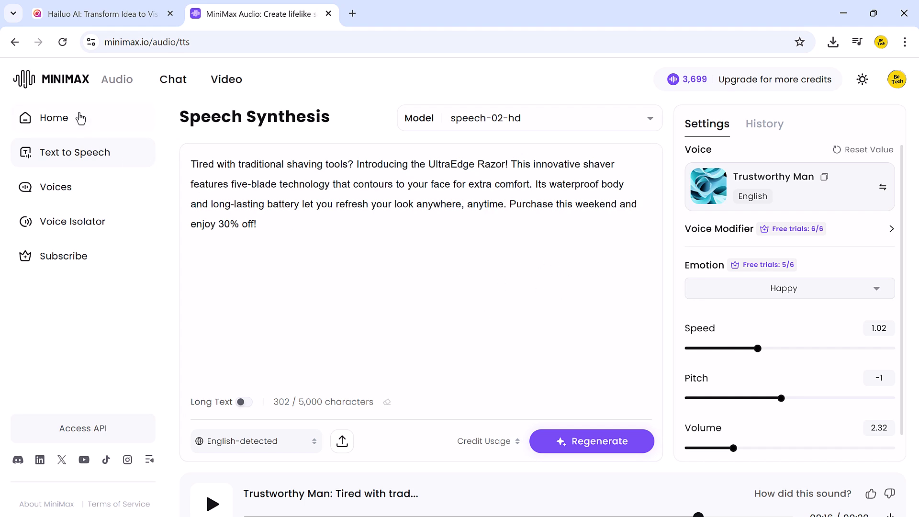
Leave MiniMax Audio for the Hailuo AI tab and scroll through the Discover video gallery
click(53, 118)
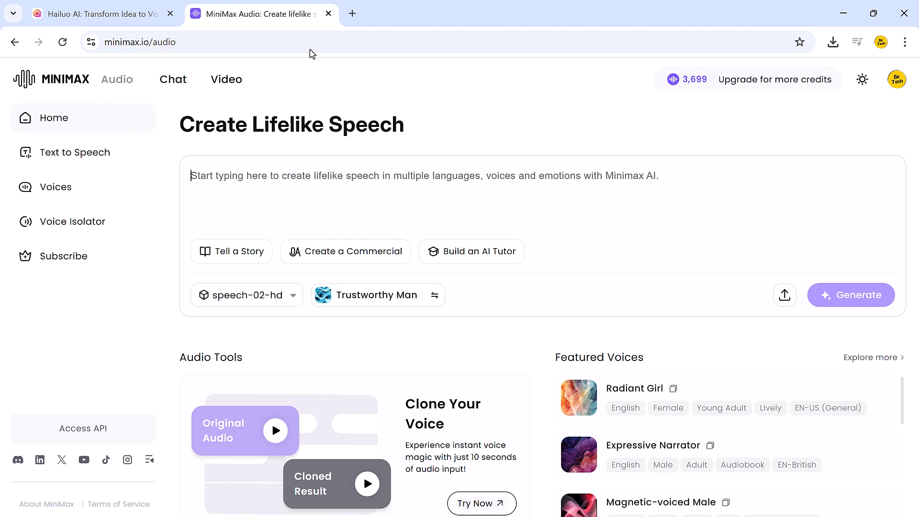
click(329, 14)
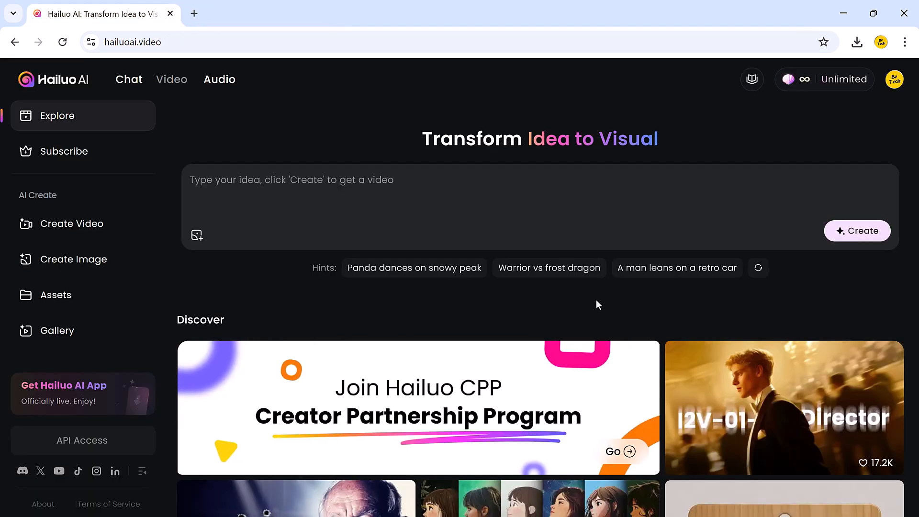
scroll(down, 3)
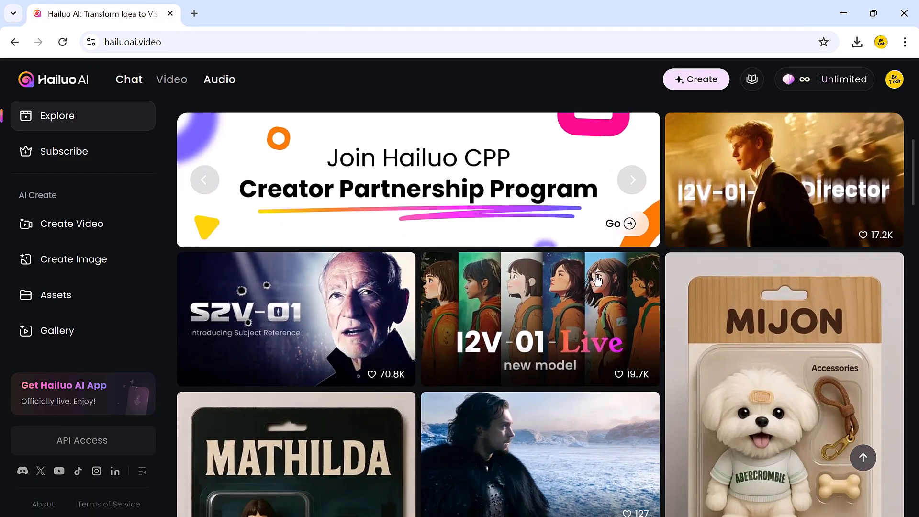
scroll(down, 3)
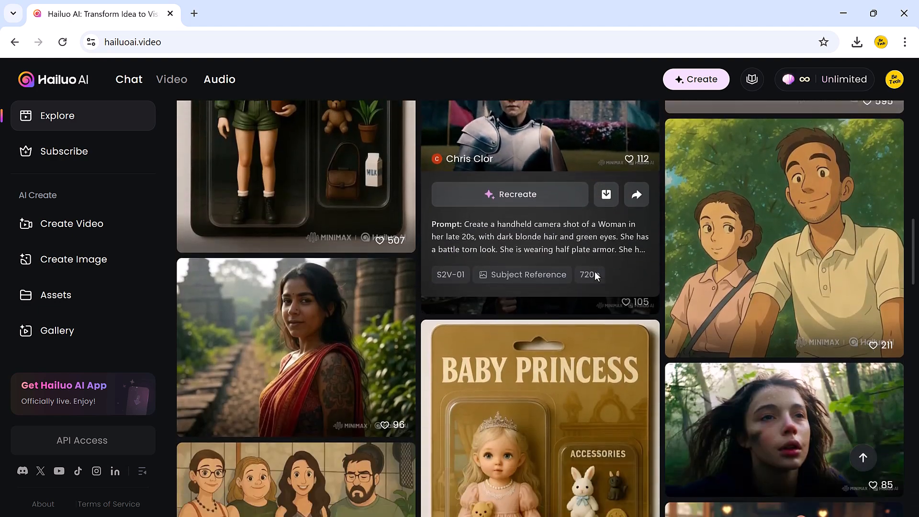
scroll(down, 3)
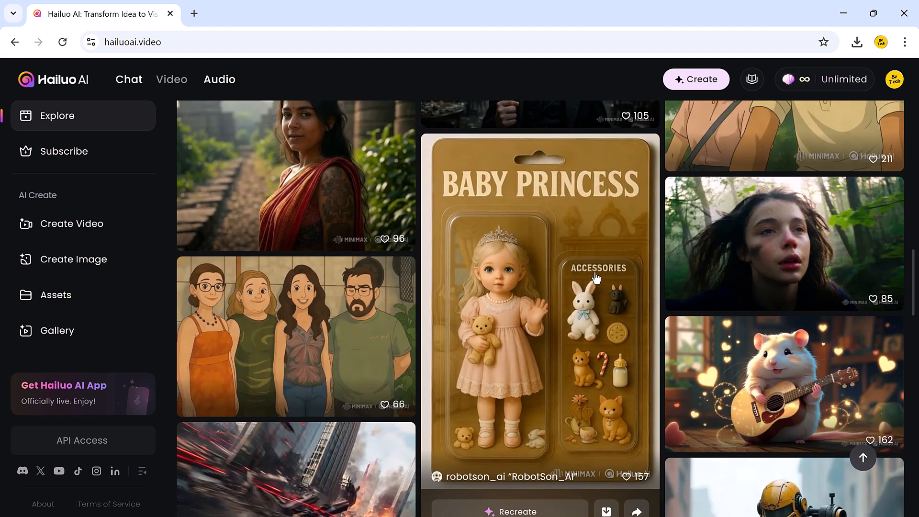
scroll(down, 3)
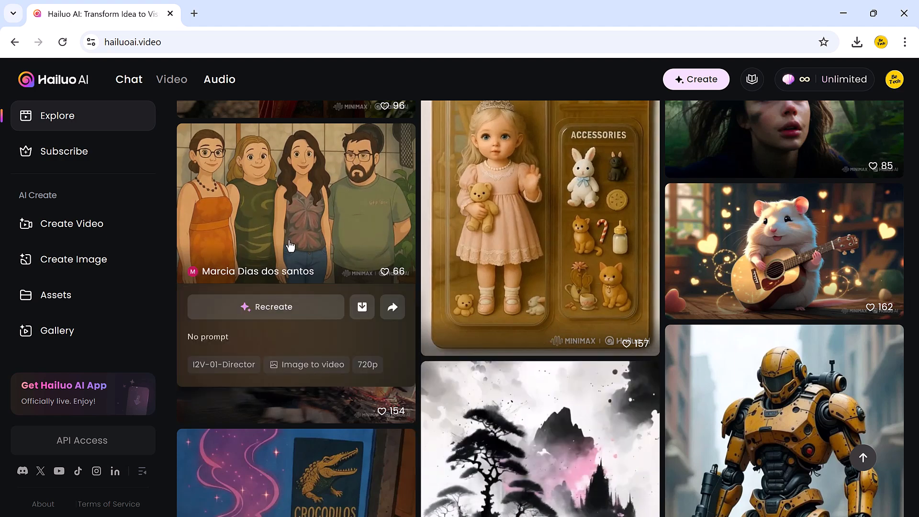
scroll(down, 3)
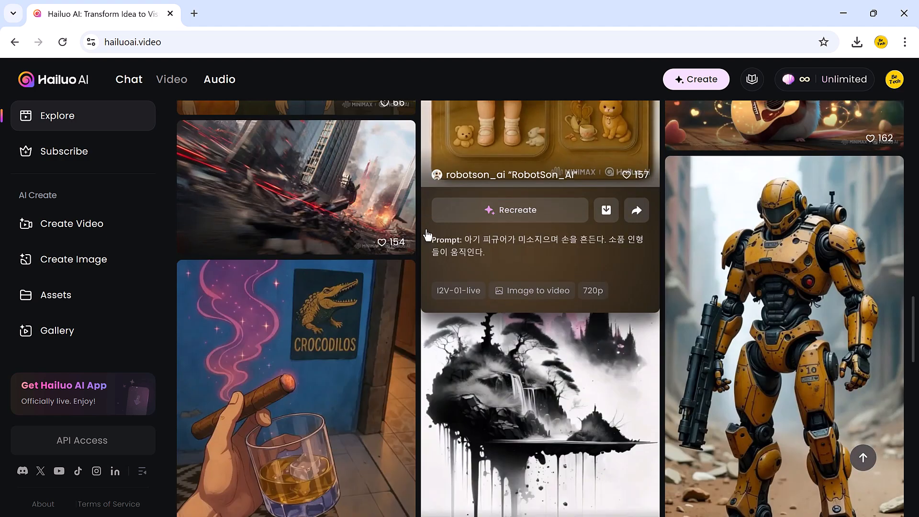
scroll(down, 3)
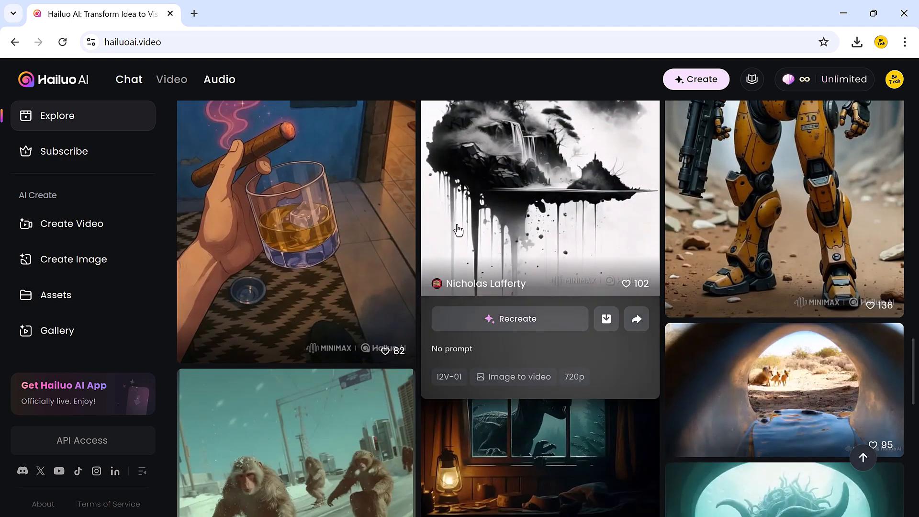
scroll(down, 3)
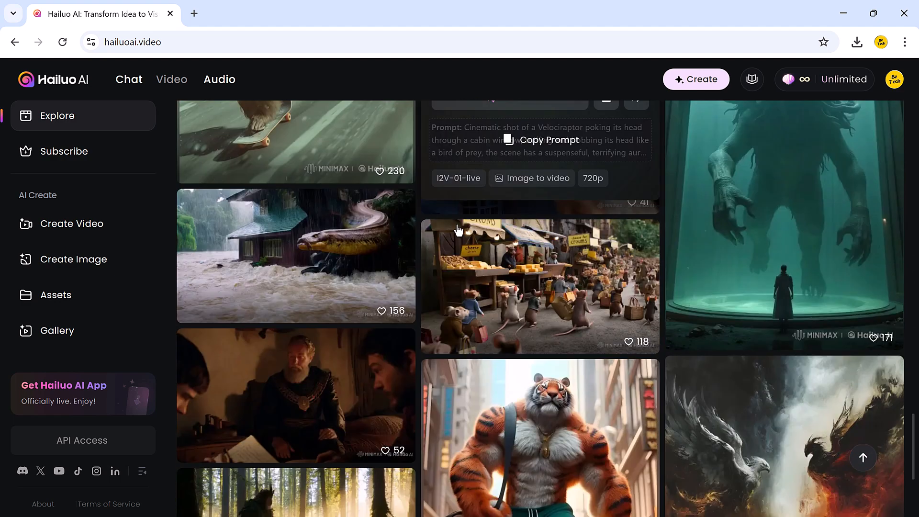
scroll(down, 3)
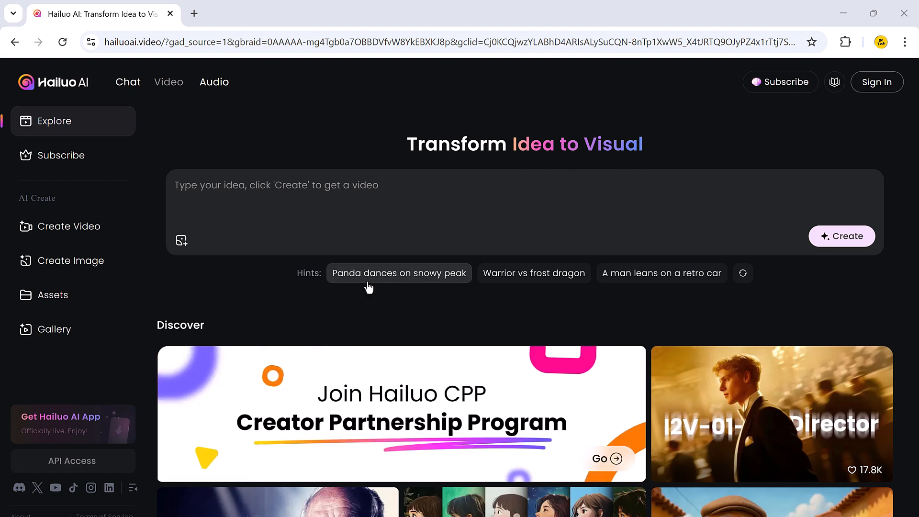
scroll(down, 3)
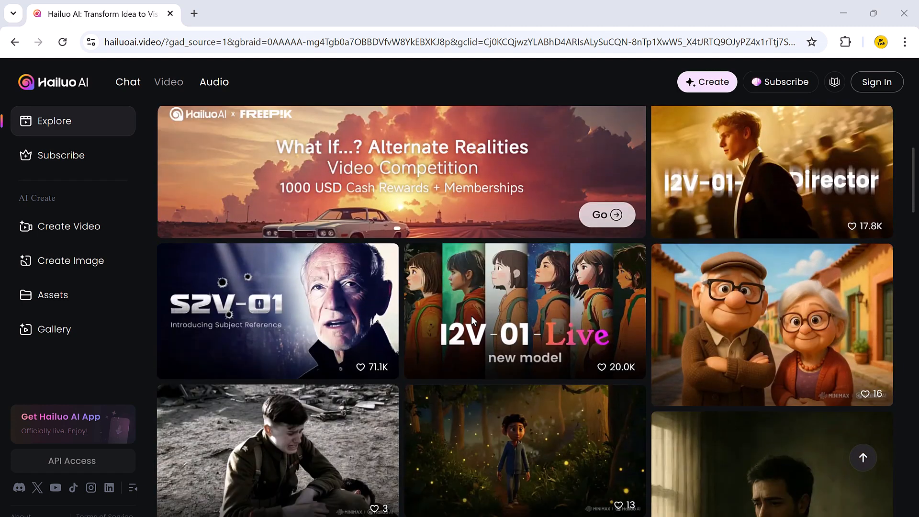
scroll(down, 3)
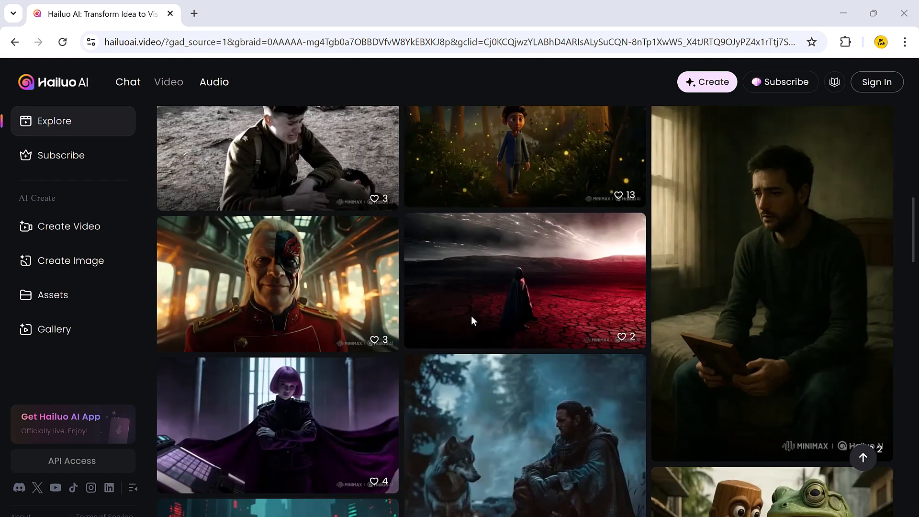
scroll(down, 3)
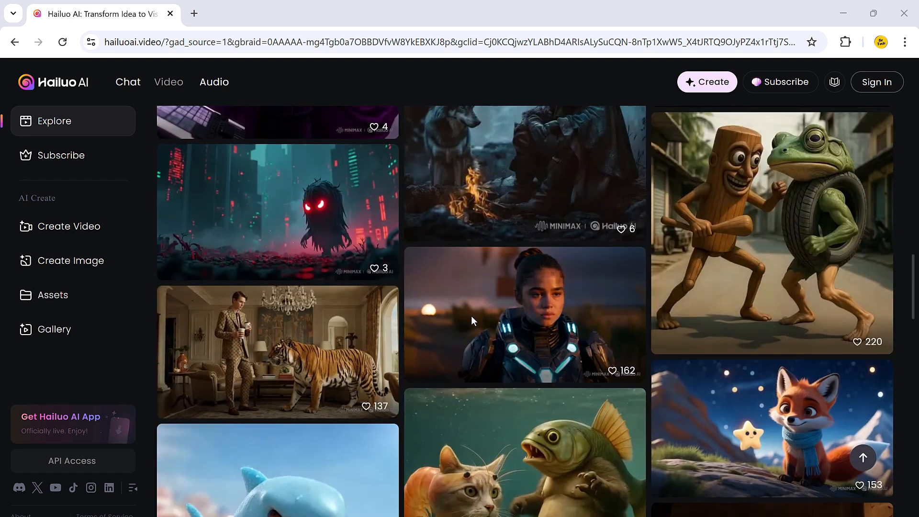
scroll(down, 3)
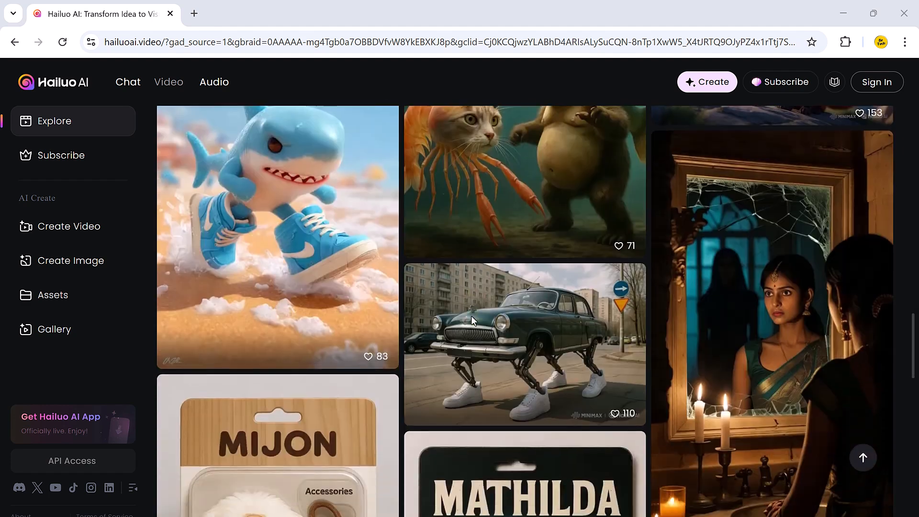
scroll(down, 3)
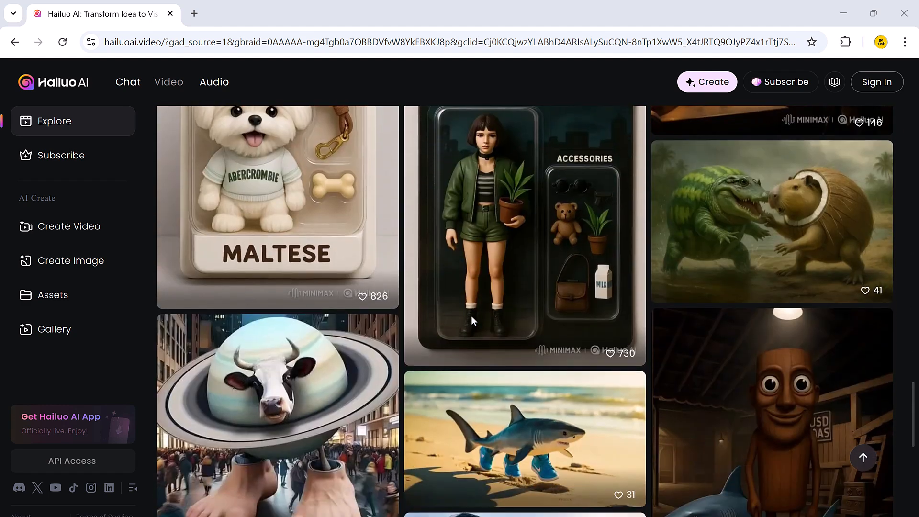
scroll(down, 3)
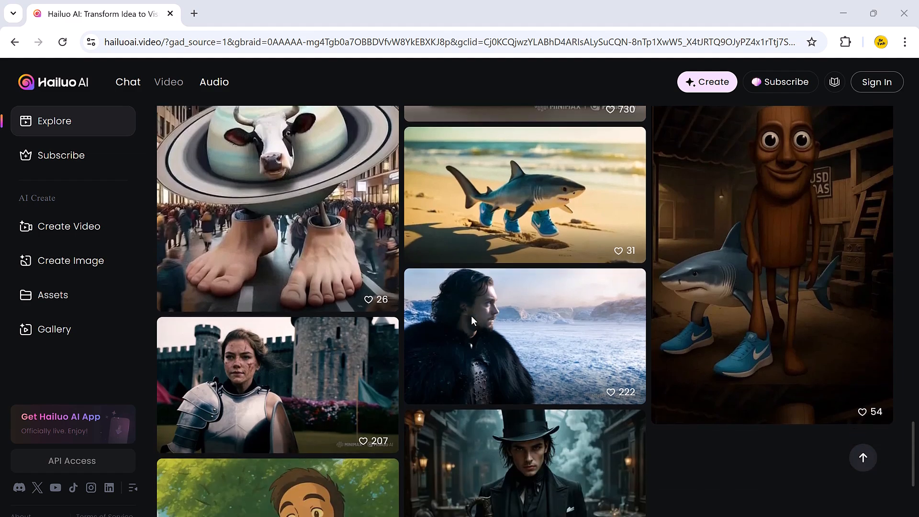